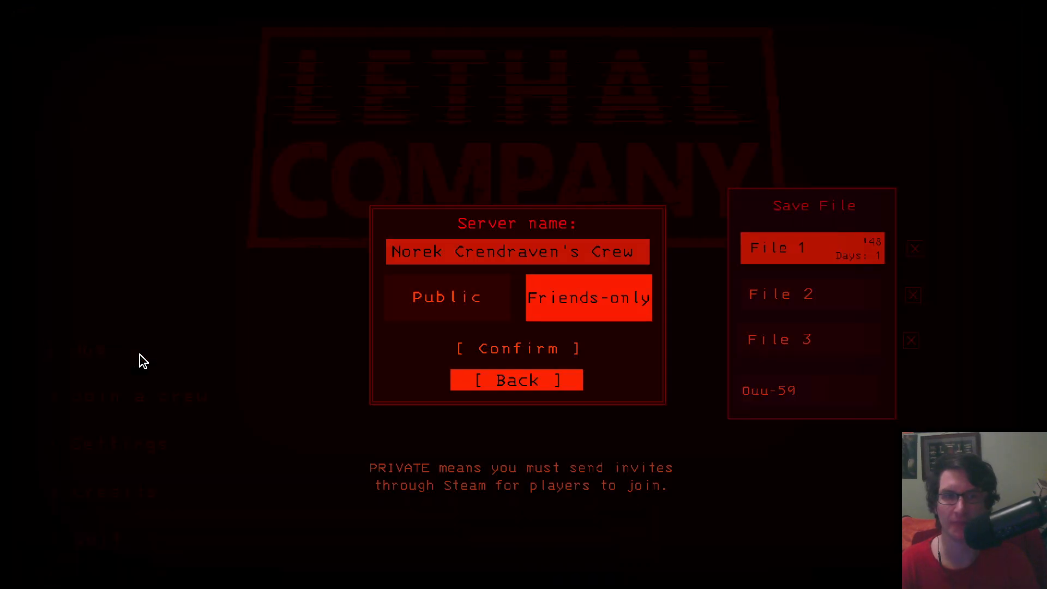
{"action": "mouse_move", "coordinate": [515, 349]}
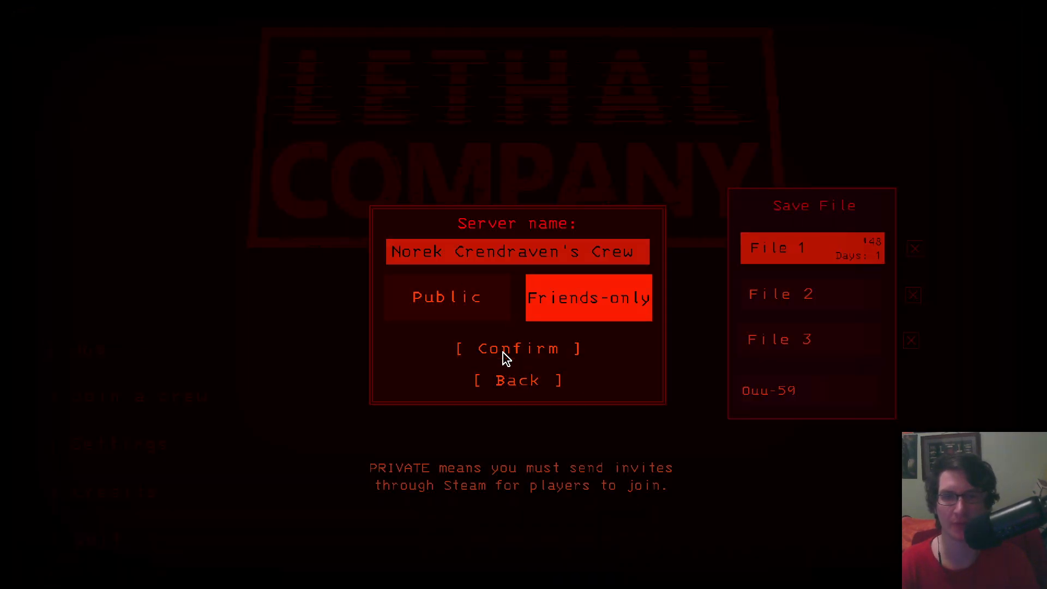
- Confirm hosting the friends-only game and load in aboard the ship
{"action": "left_click", "coordinate": [517, 348]}
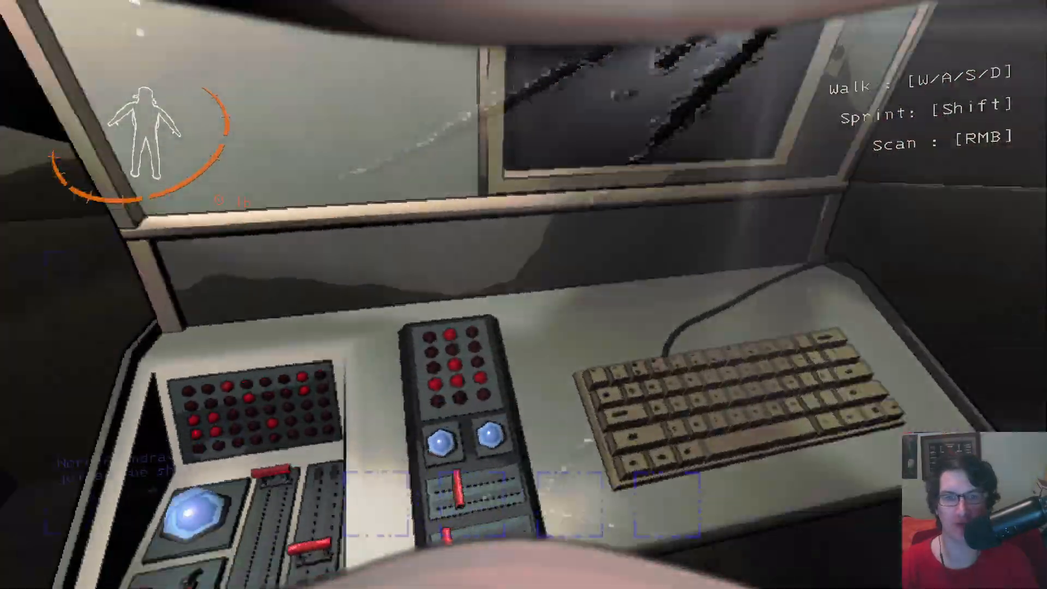
{"action": "mouse_move", "coordinate": [523, 295]}
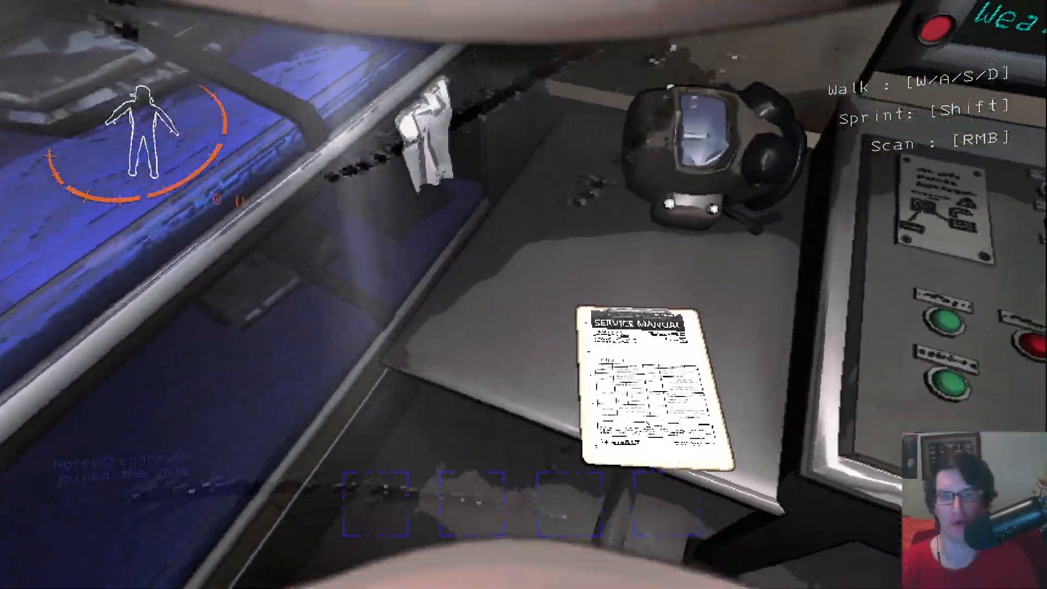
- Pick up the Service Manual and page through to the Echo Scanner and scrap-selling instructions
{"action": "left_click", "coordinate": [648, 387]}
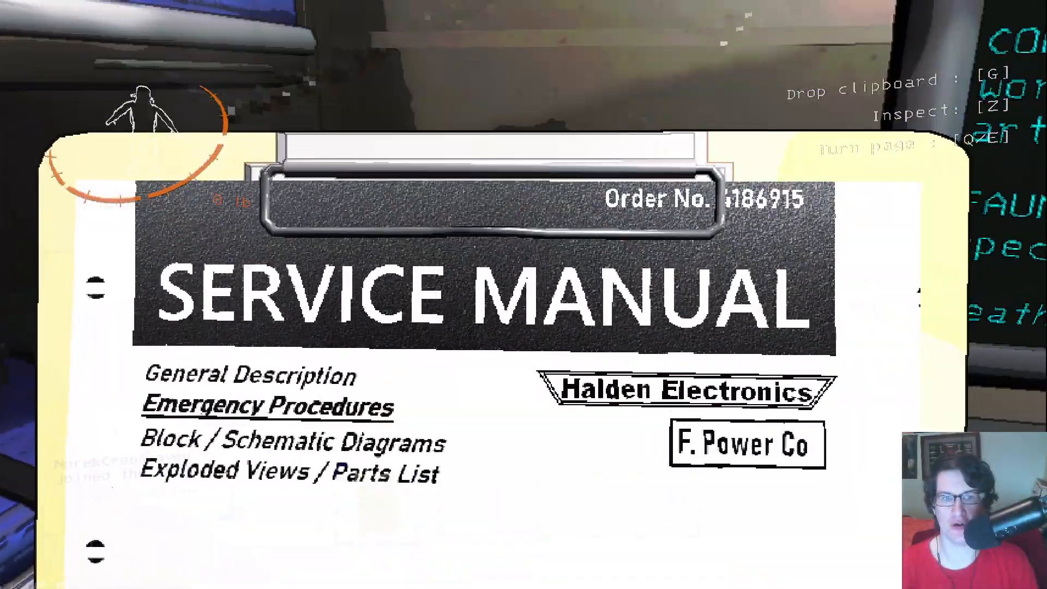
{"action": "key", "text": "e"}
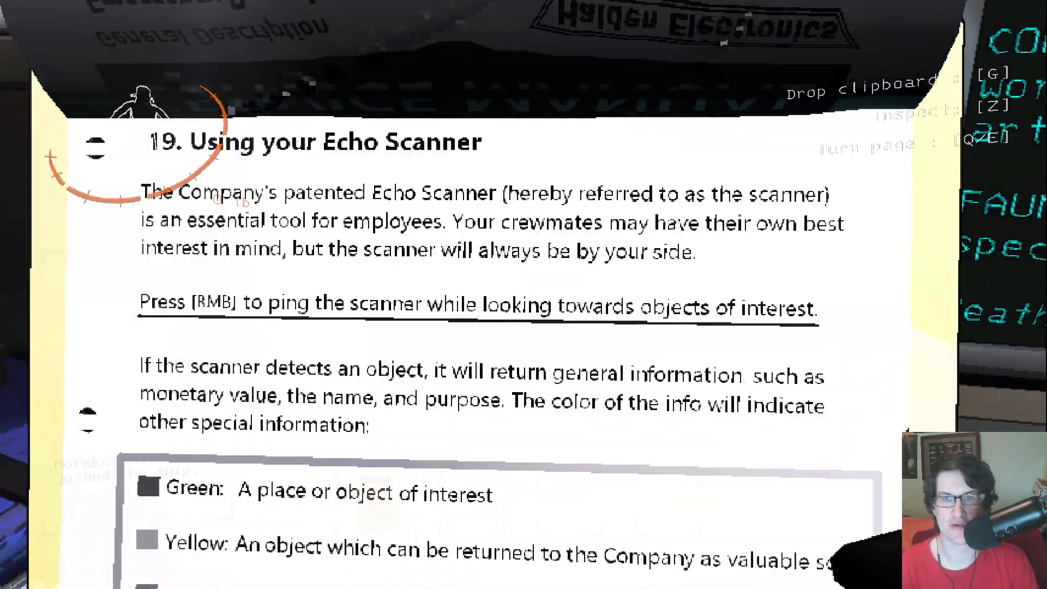
{"action": "scroll", "scroll_direction": "down", "scroll_amount": 3}
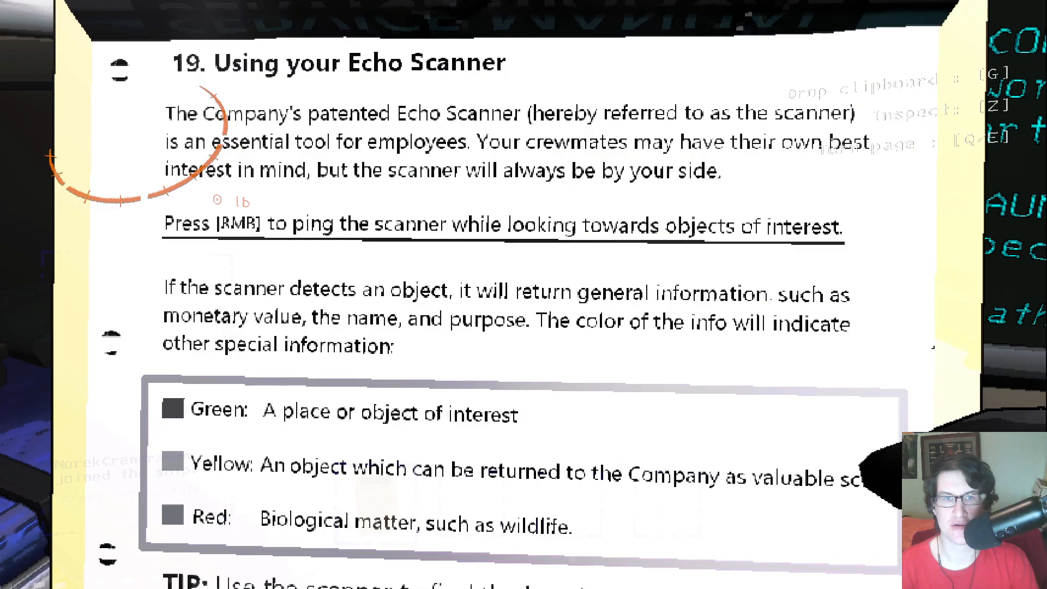
{"action": "scroll", "scroll_direction": "down", "scroll_amount": 3}
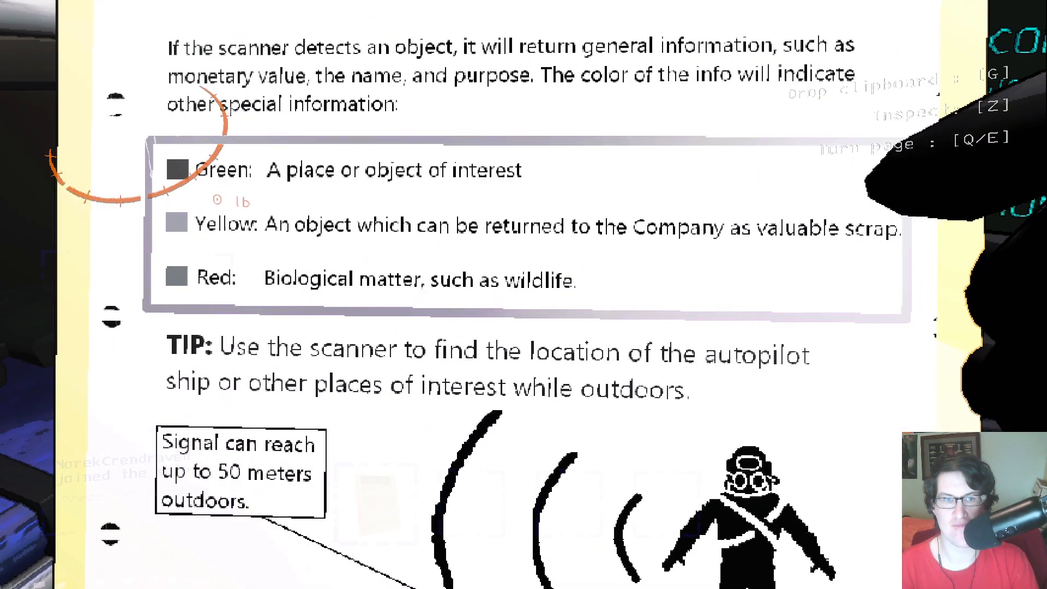
{"action": "scroll", "scroll_direction": "down", "scroll_amount": 3}
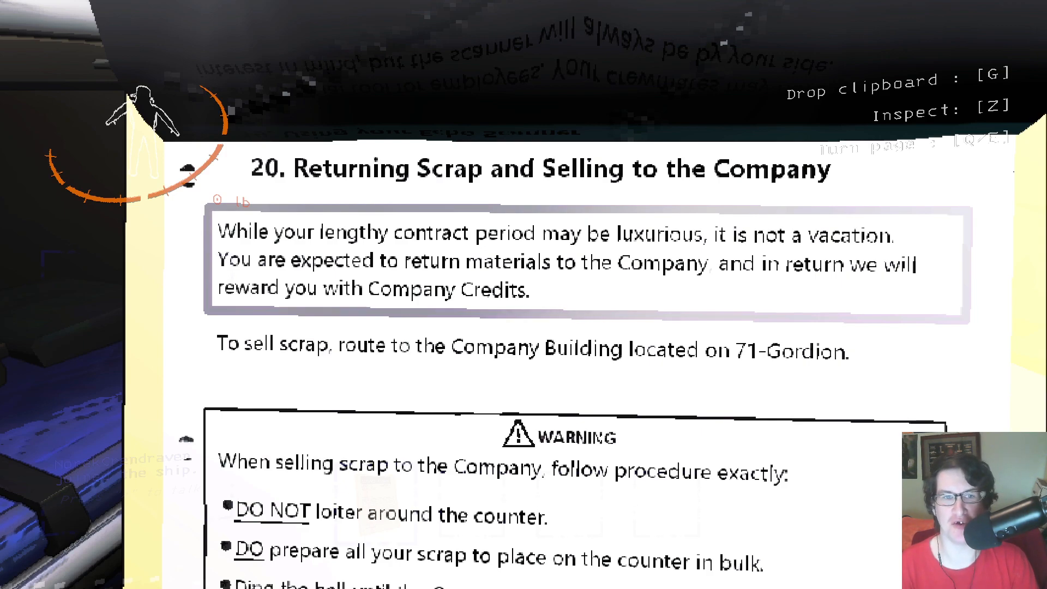
{"action": "scroll", "scroll_direction": "down", "scroll_amount": 3}
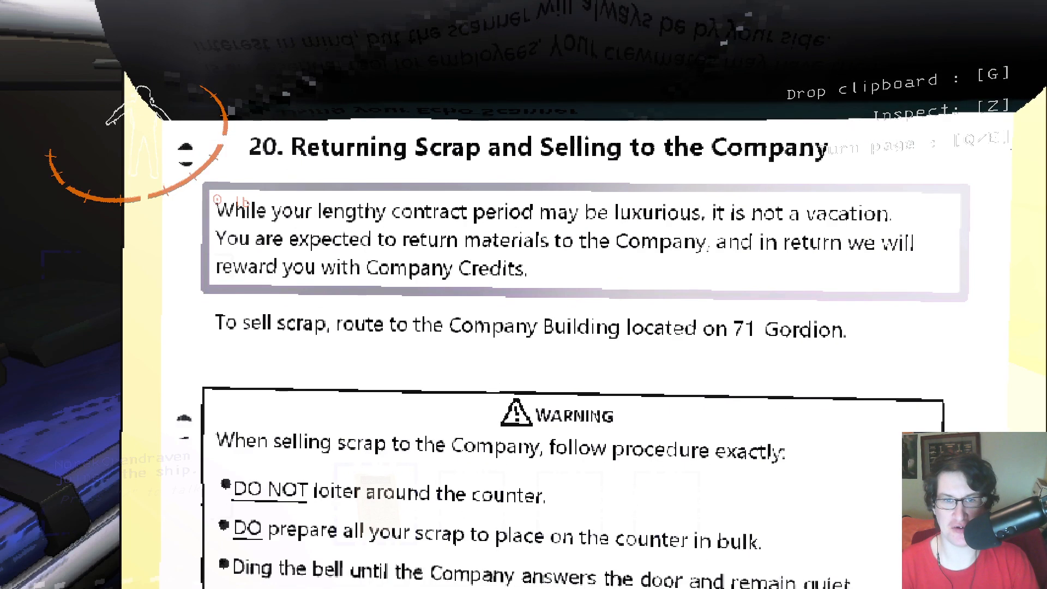
{"action": "scroll", "scroll_direction": "down", "scroll_amount": 3}
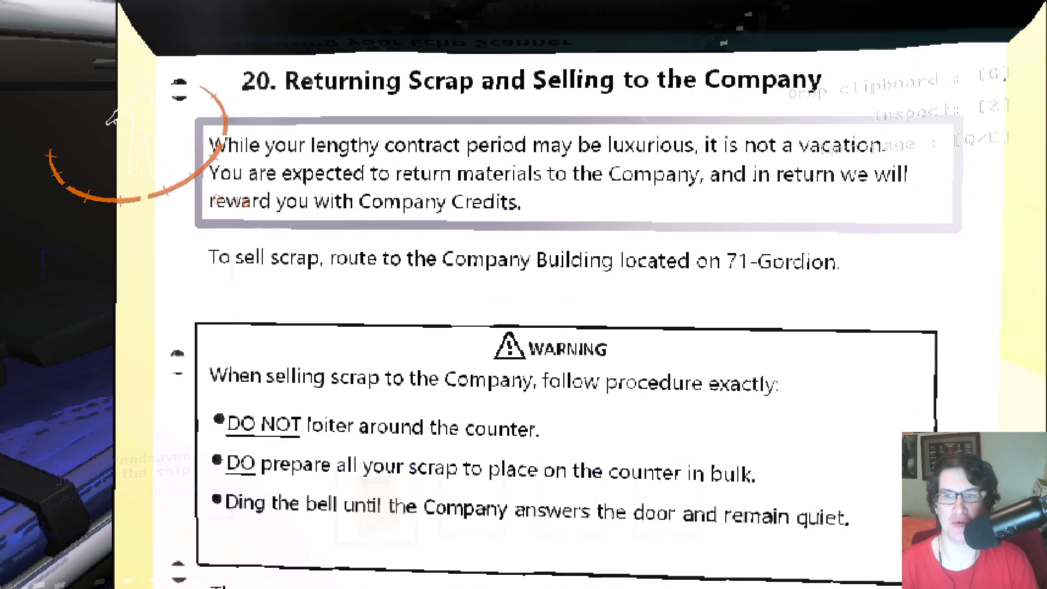
{"action": "scroll", "scroll_direction": "down", "scroll_amount": 3}
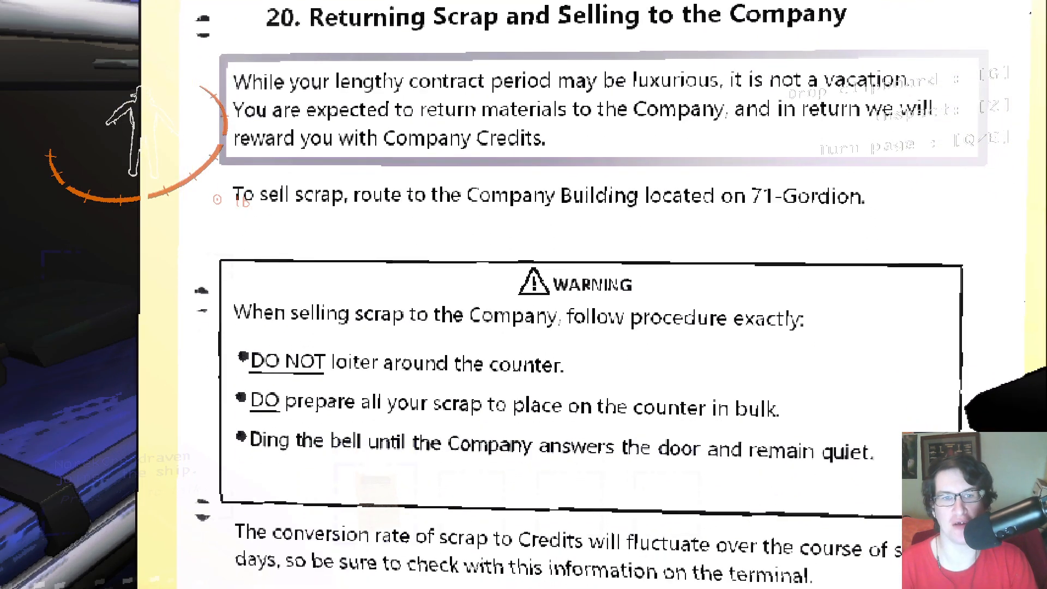
{"action": "scroll", "scroll_direction": "down", "scroll_amount": 3}
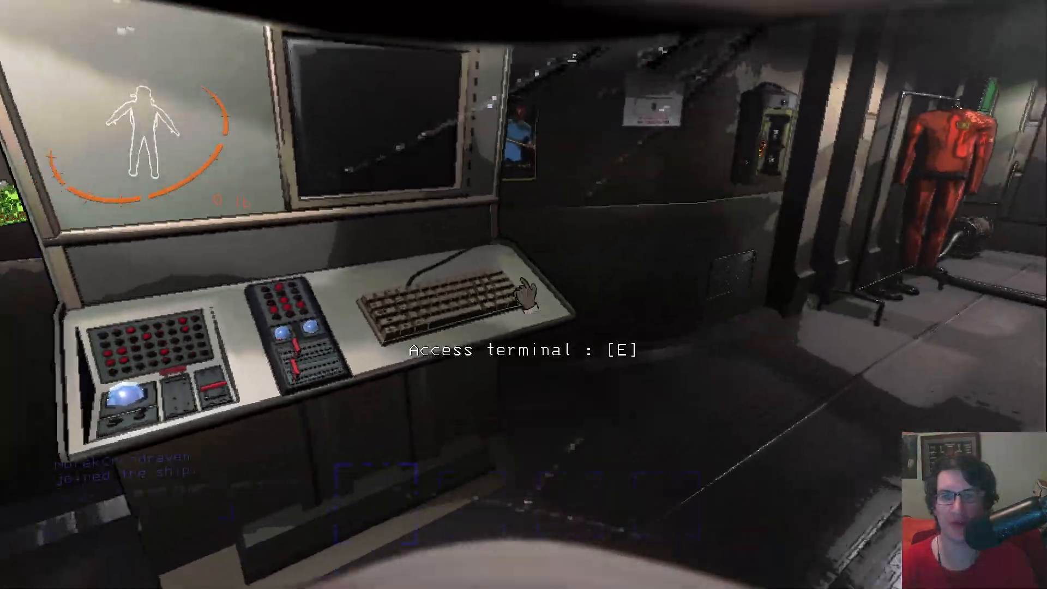
- Use the terminal to show the help command list and the moons catalogue
{"action": "key", "text": "e"}
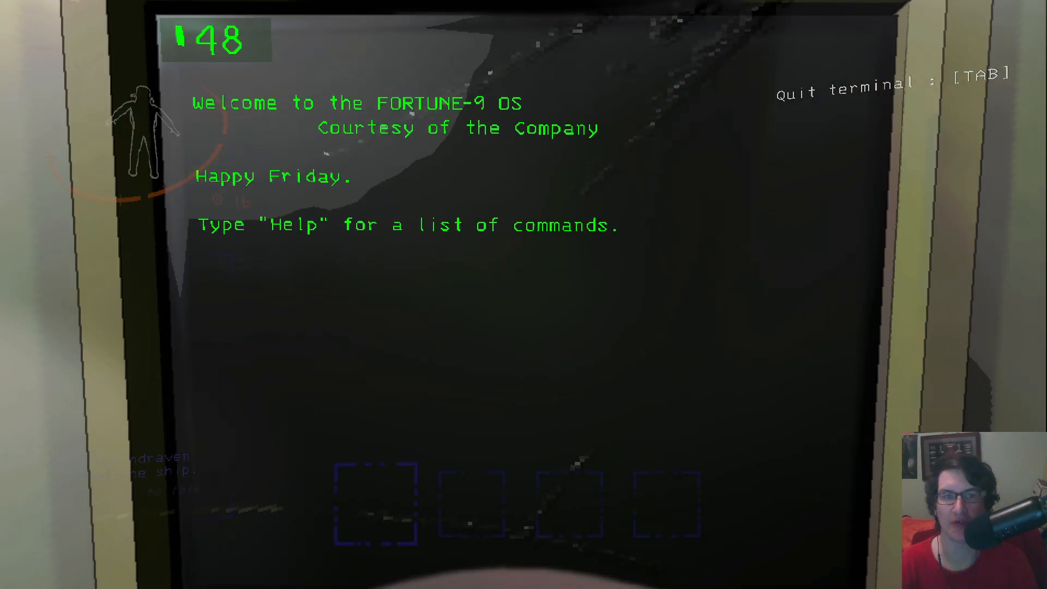
{"action": "type", "text": "help"}
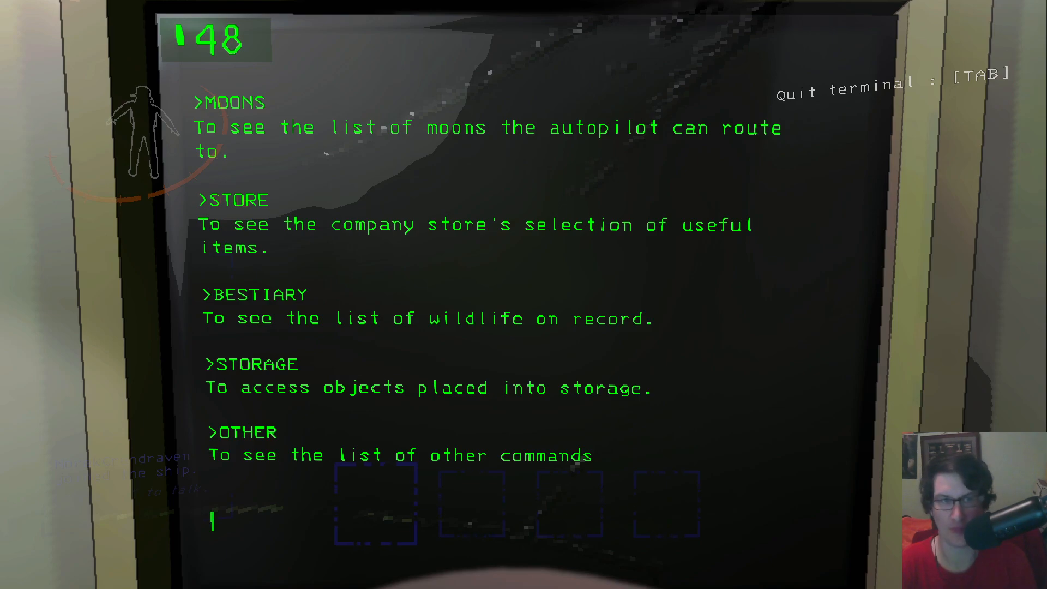
{"action": "type", "text": "mo"}
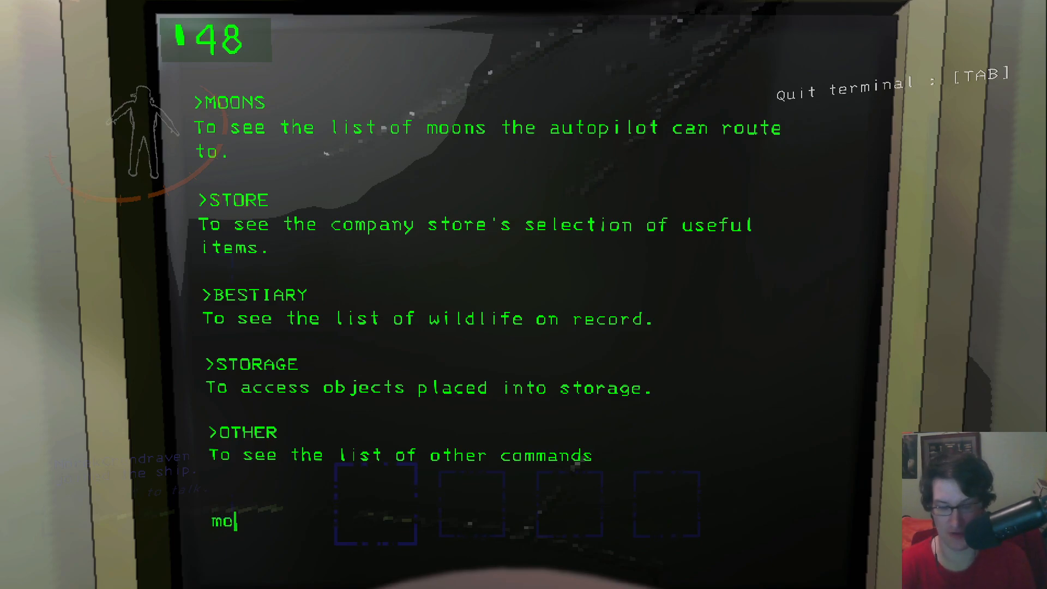
{"action": "key", "text": "Return"}
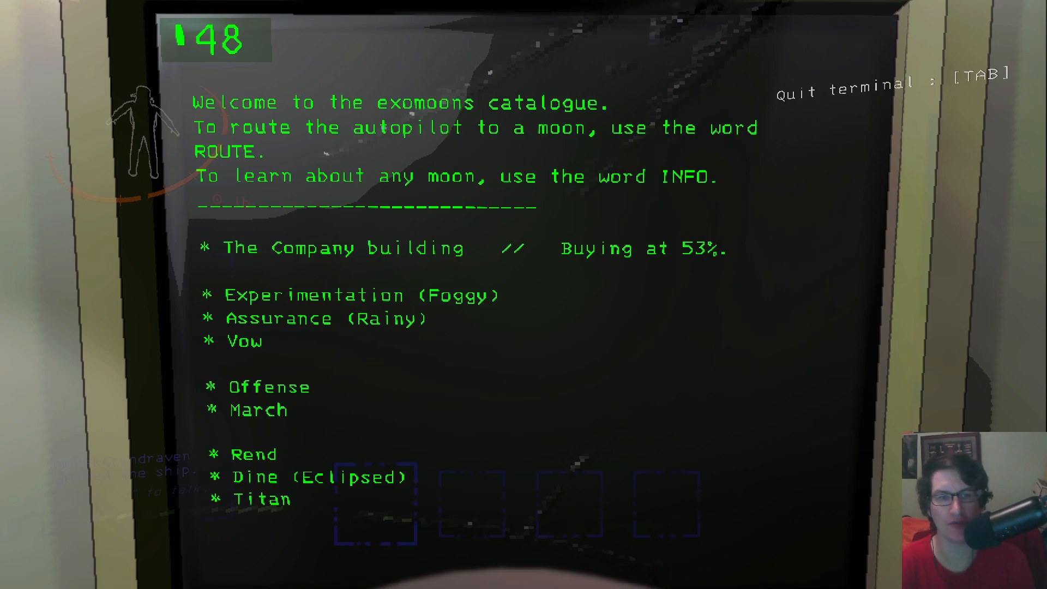
- Query the terminal for Assurance info, clearing and retyping the moon name
{"action": "type", "text": "assurance"}
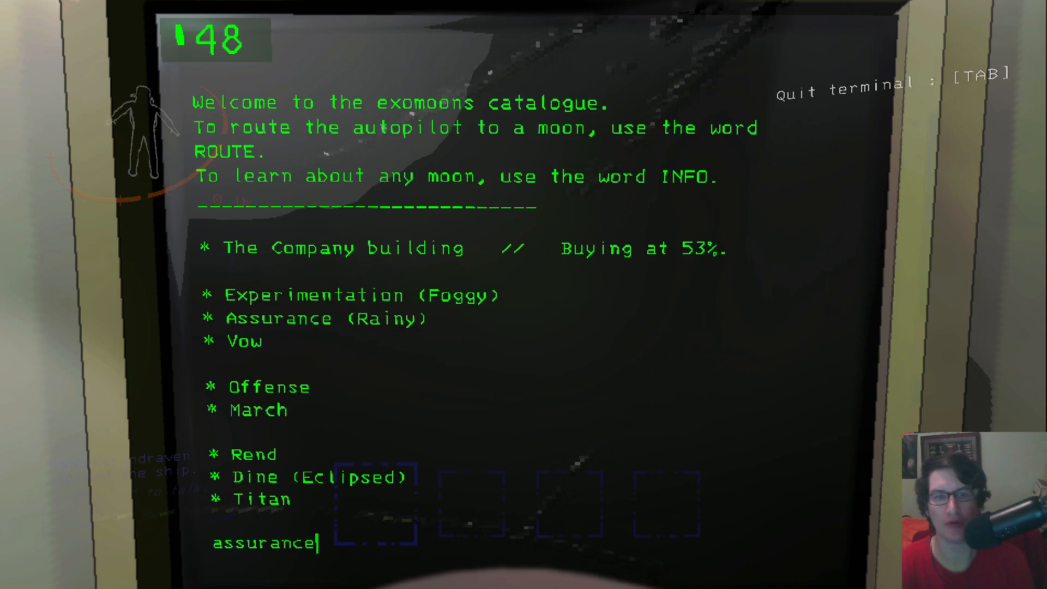
{"action": "type", "text": "inf"}
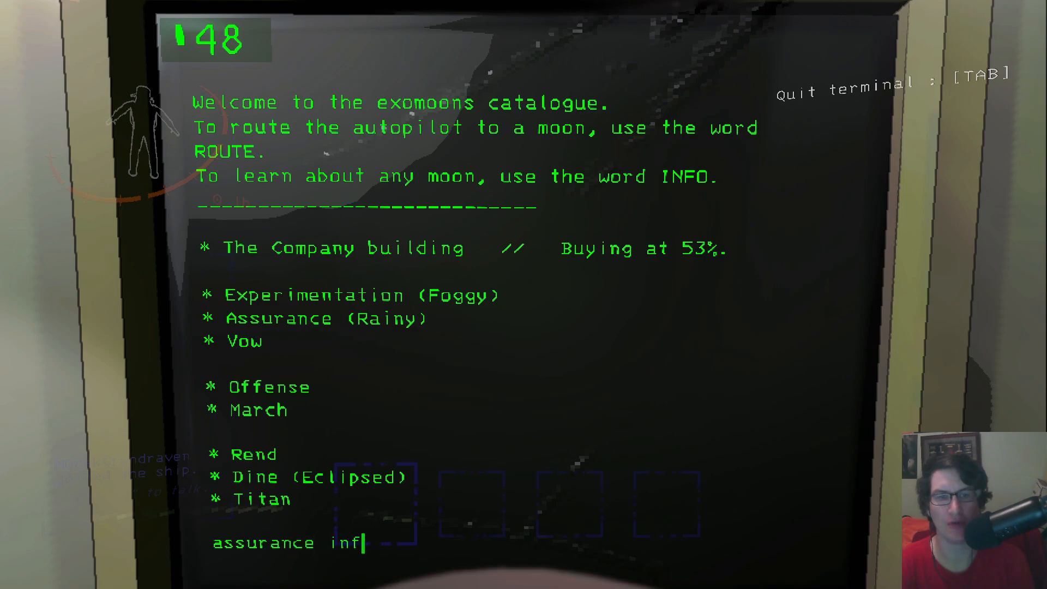
{"action": "key", "text": "Return"}
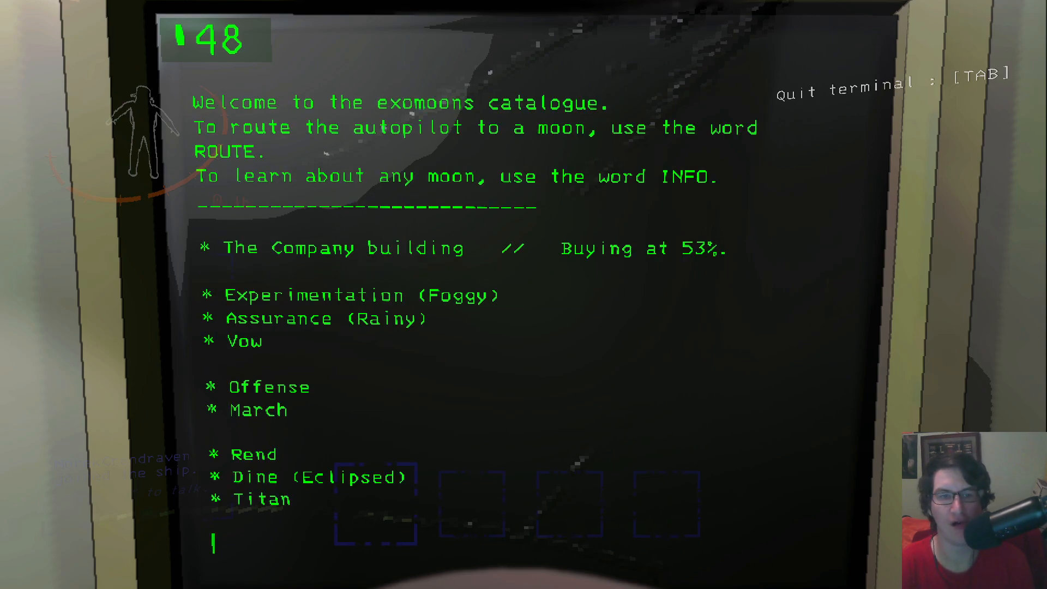
{"action": "type", "text": "assurance"}
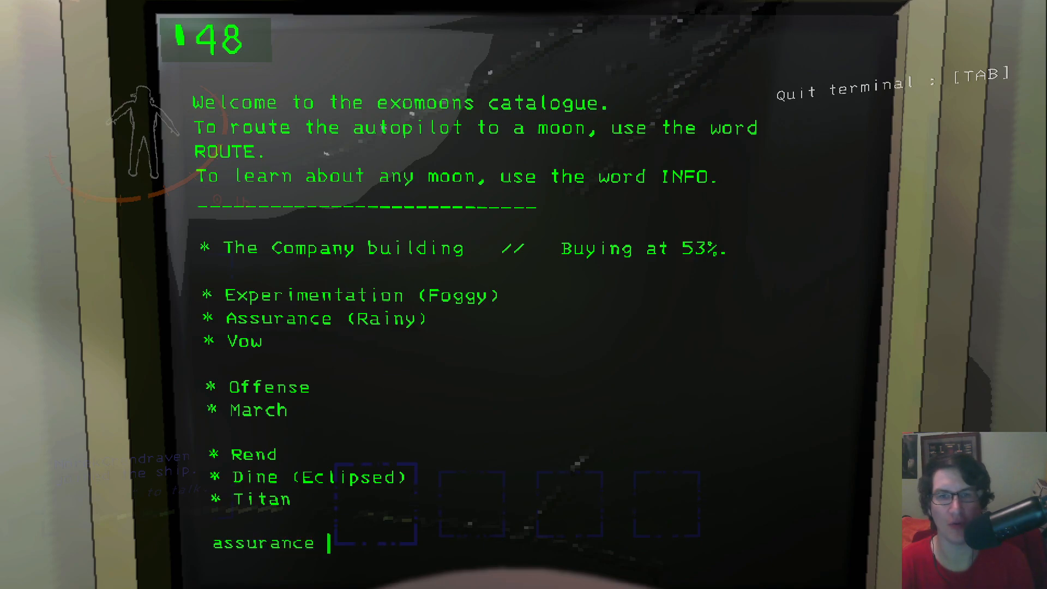
{"action": "key", "text": "backspace"}
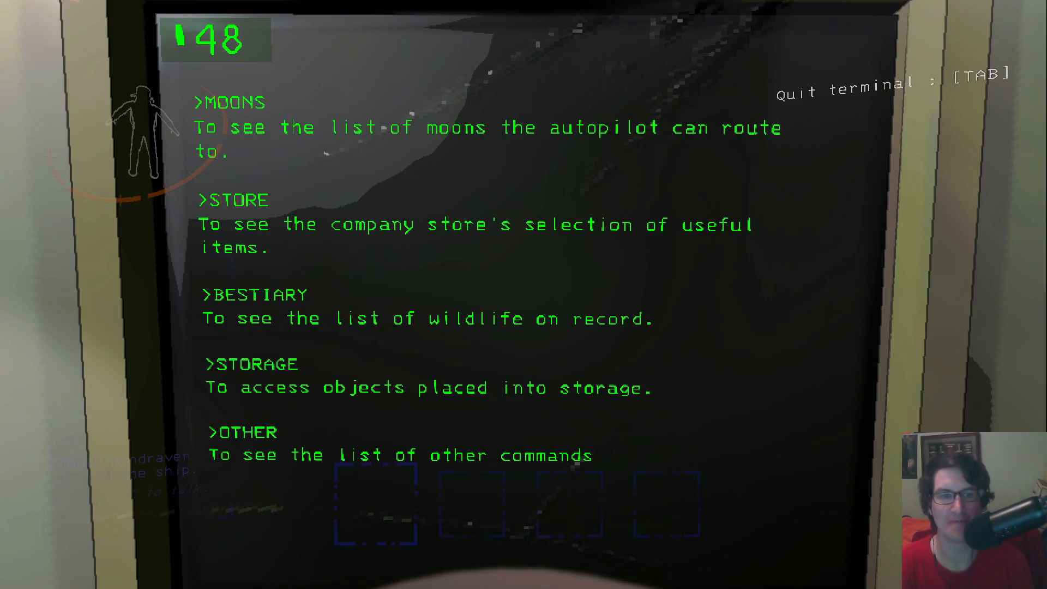
- Run the bestiary command and list the moons again on the terminal
{"action": "type", "text": "be"}
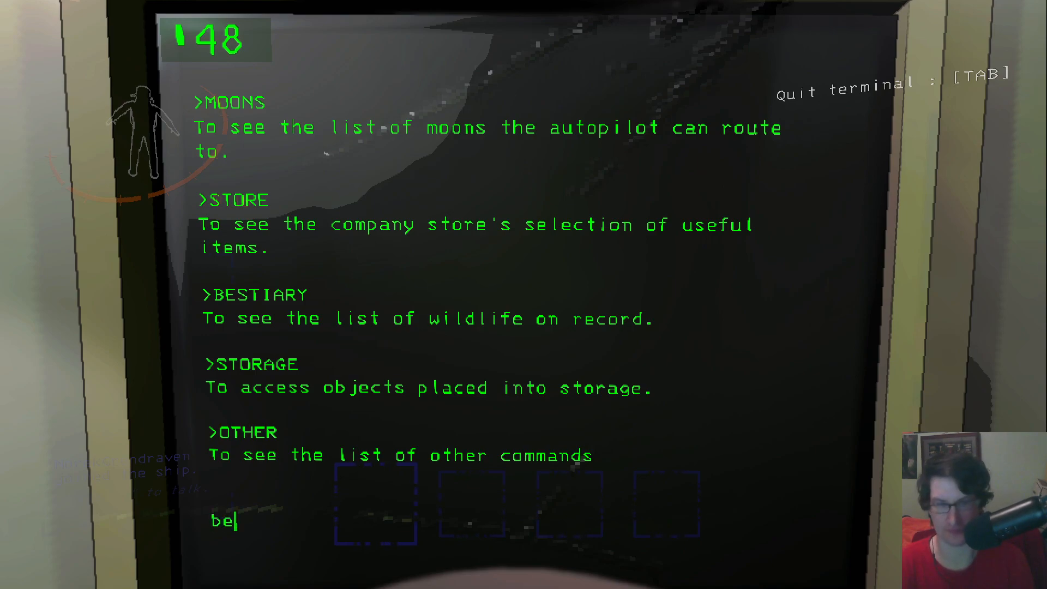
{"action": "type", "text": "stiary"}
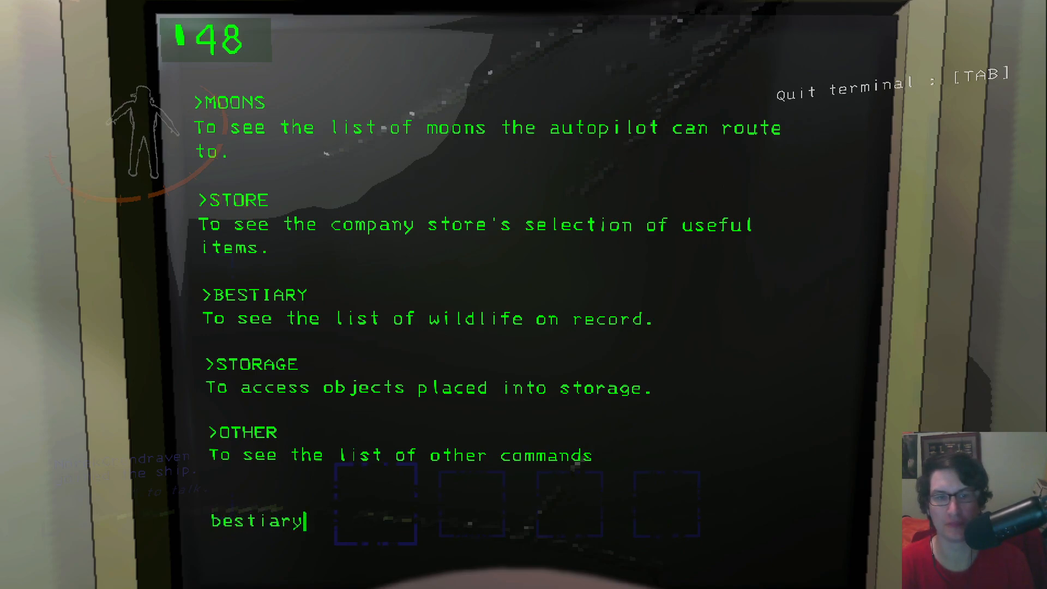
{"action": "key", "text": "Return"}
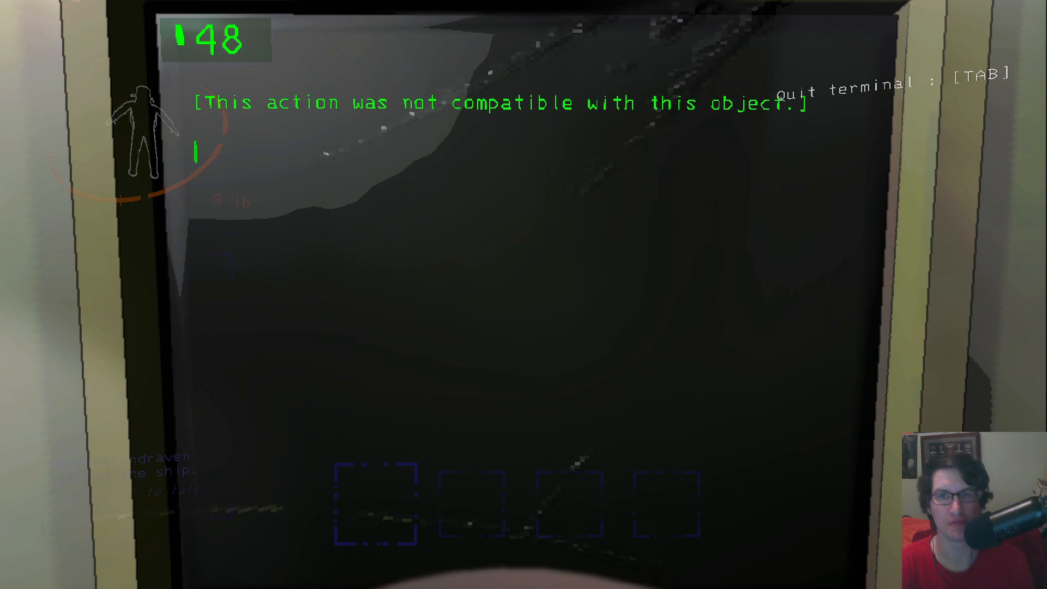
{"action": "type", "text": "moons"}
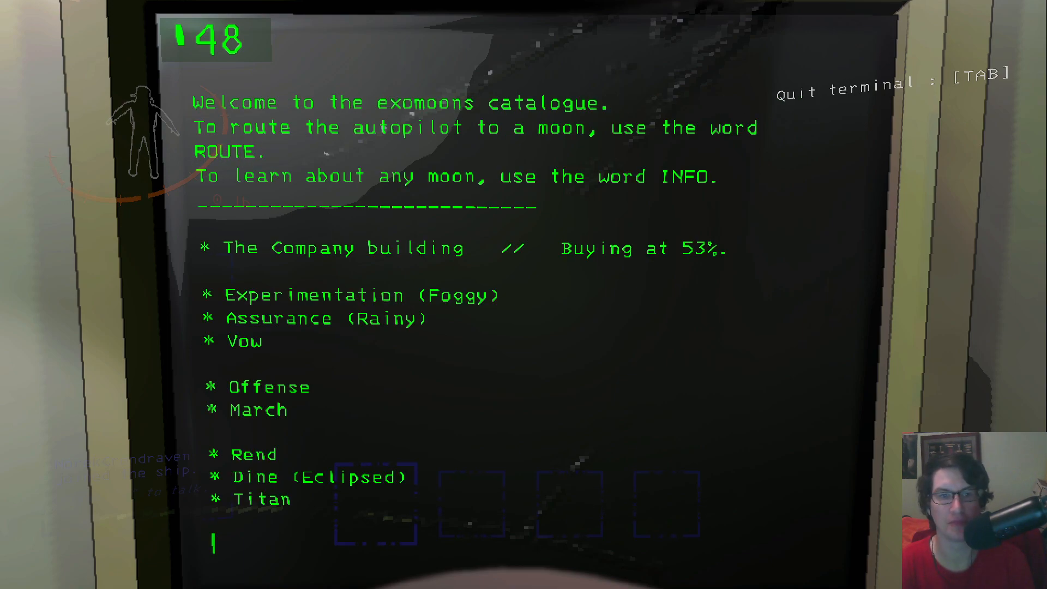
- Look up 41-Experimentation's info entry and query its fauna
{"action": "type", "text": "experiment"}
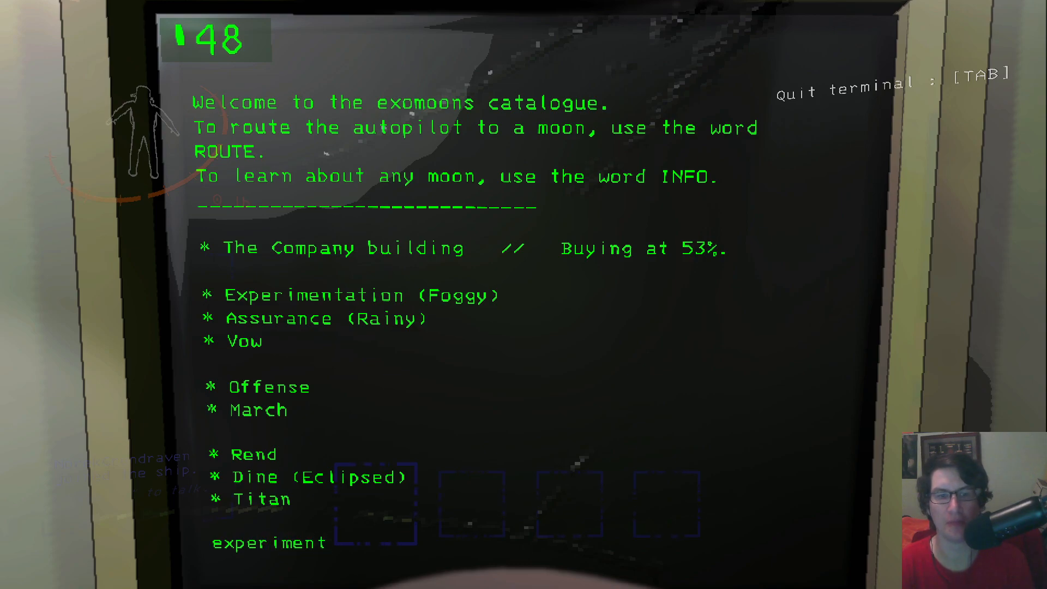
{"action": "type", "text": "ation"}
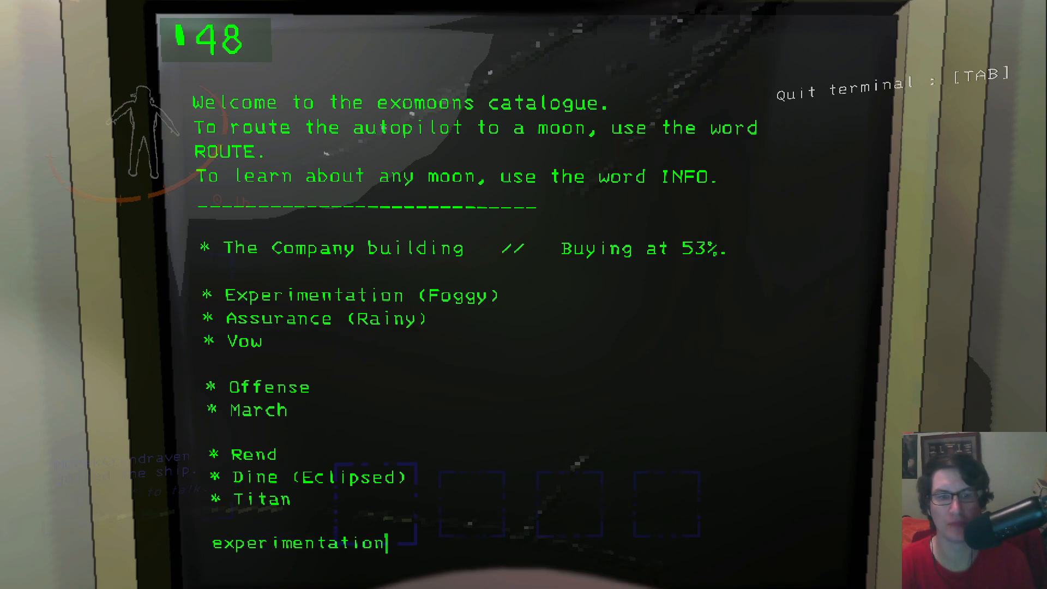
{"action": "type", "text": "info"}
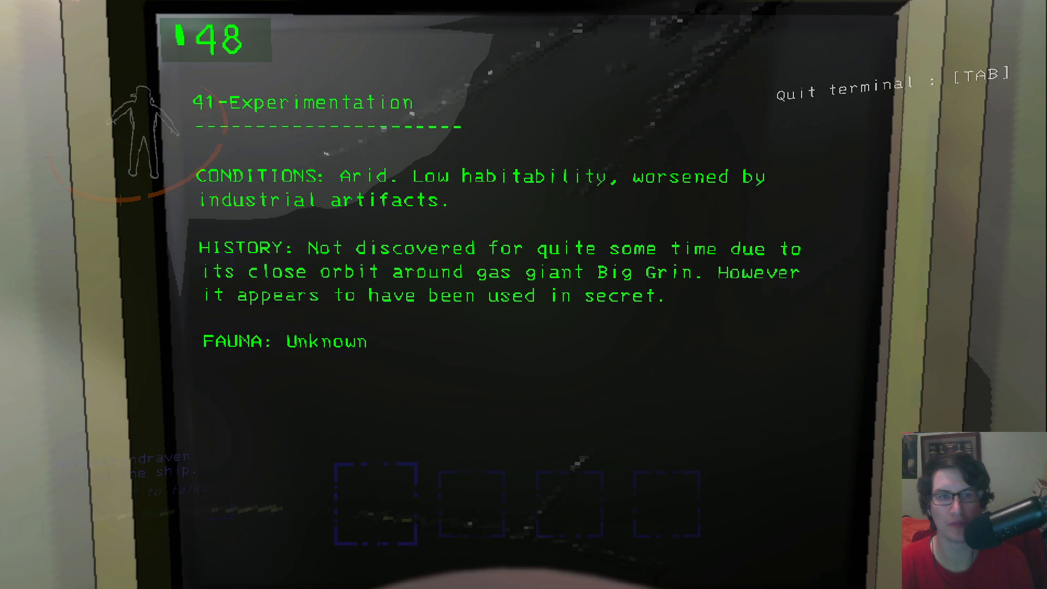
{"action": "type", "text": "experimentati"}
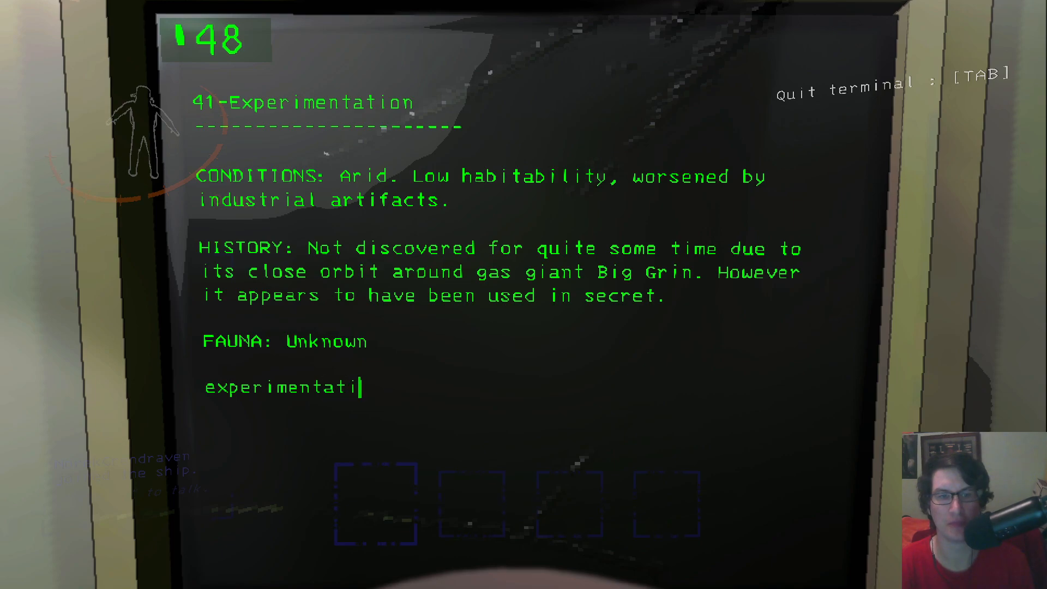
{"action": "type", "text": "on"}
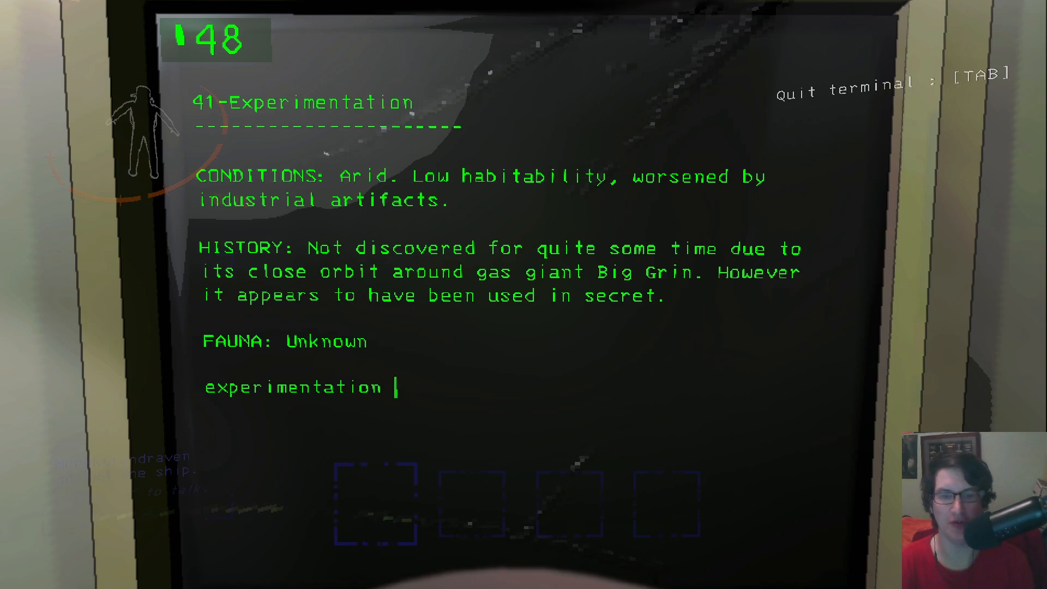
{"action": "type", "text": "fauna"}
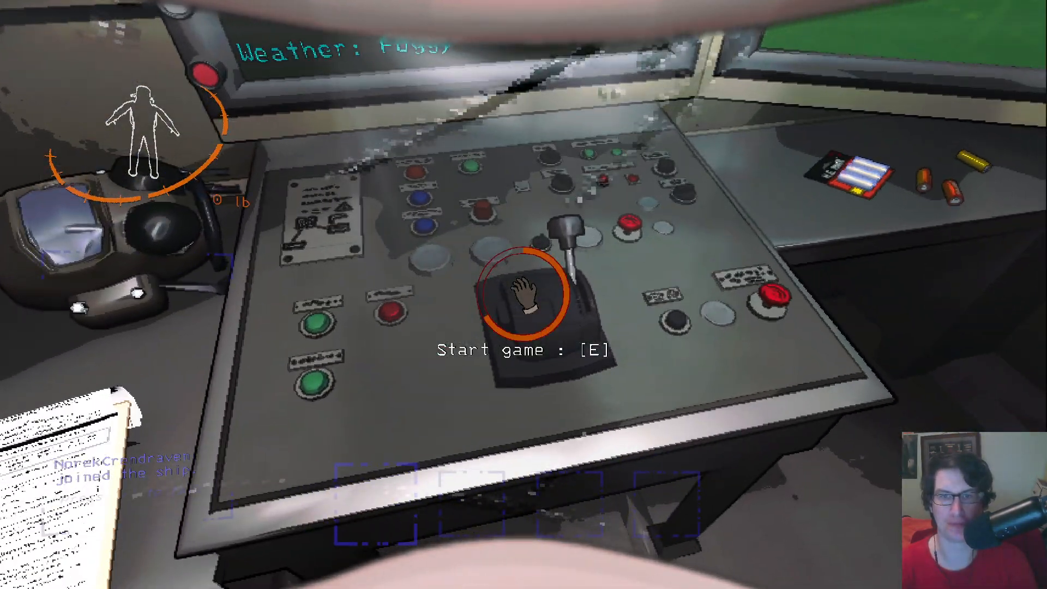
- Pull the ship's lever to land on 41-Experimentation
{"action": "key", "text": "e"}
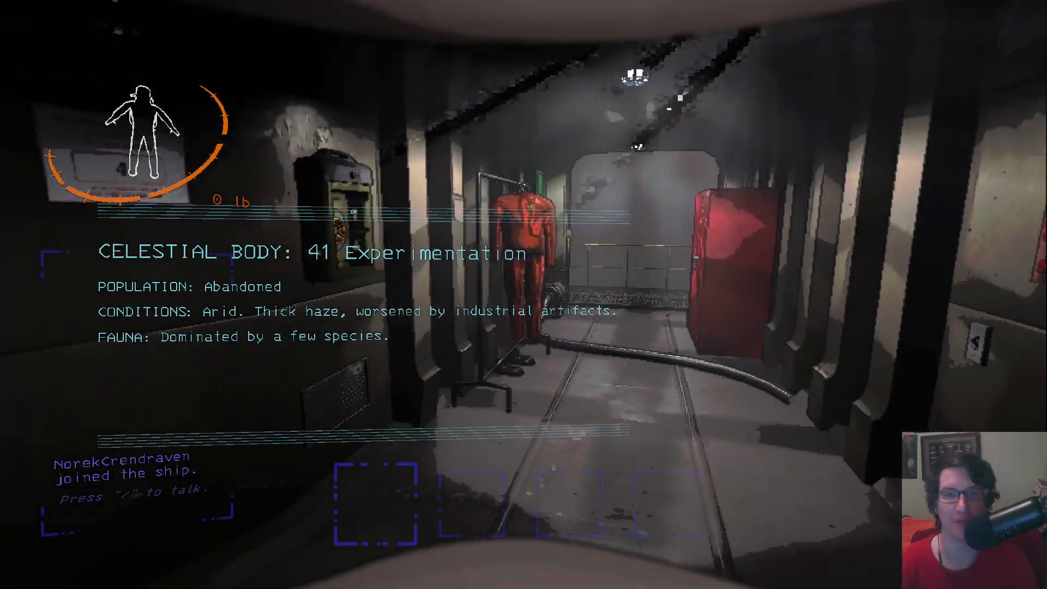
{"action": "mouse_move", "coordinate": [523, 295]}
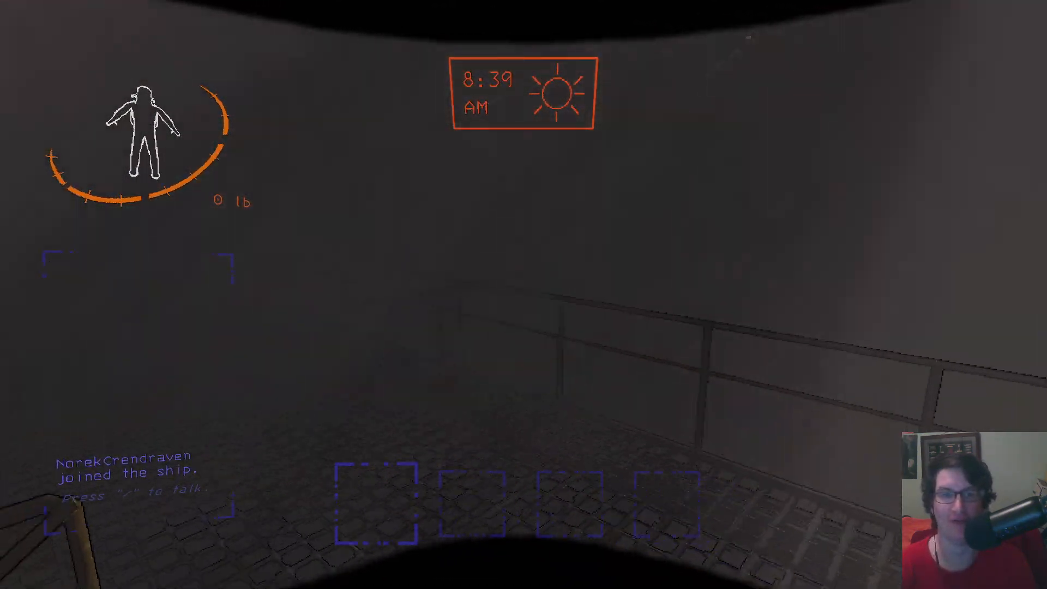
{"action": "mouse_move", "coordinate": [523, 294]}
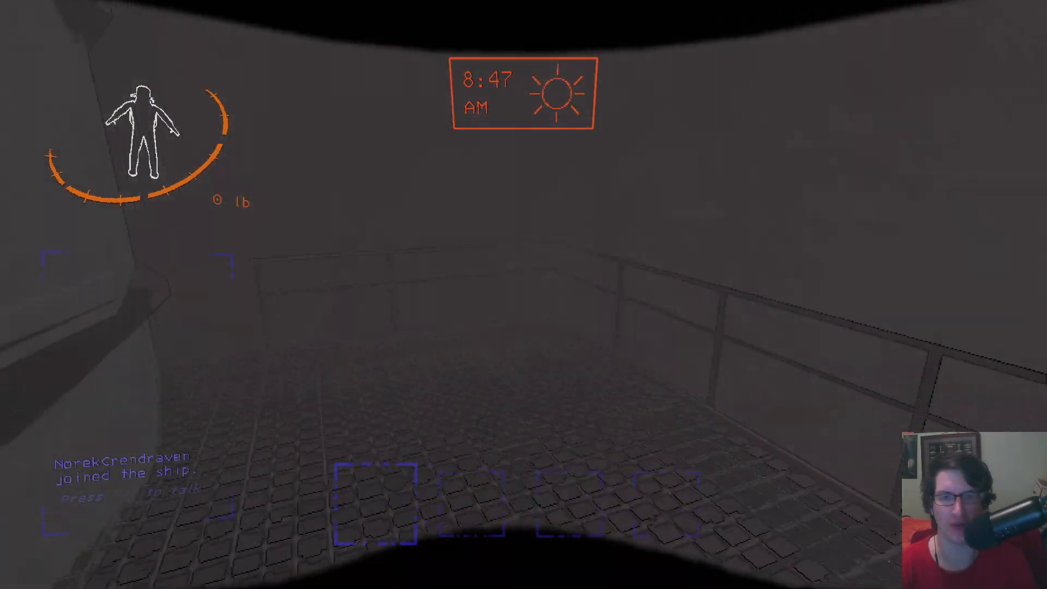
{"action": "mouse_move", "coordinate": [523, 295]}
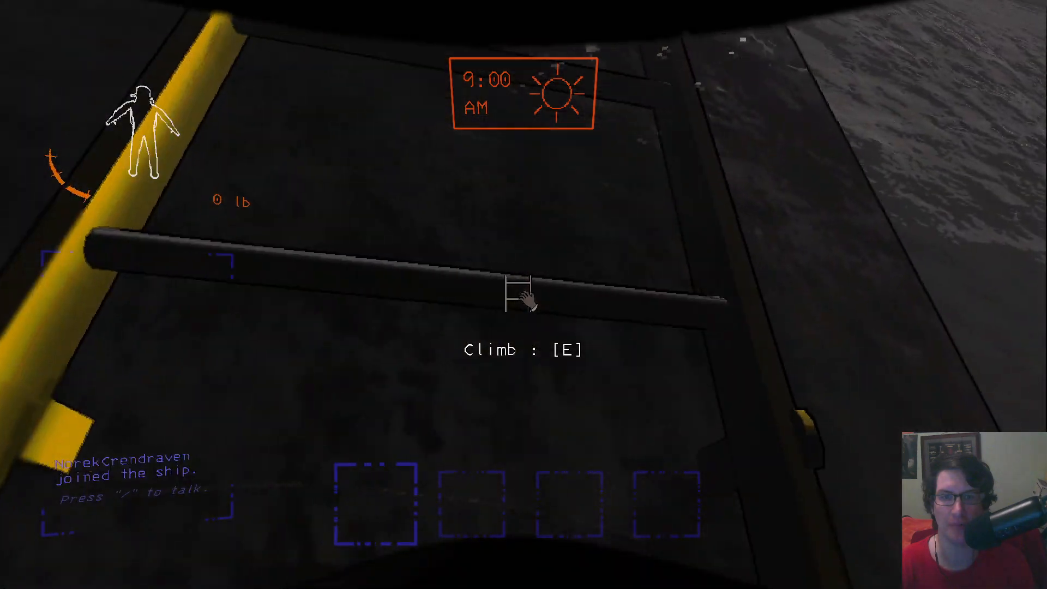
- Climb the ladder up to the catwalk leading to the facility doors
{"action": "key", "text": "e"}
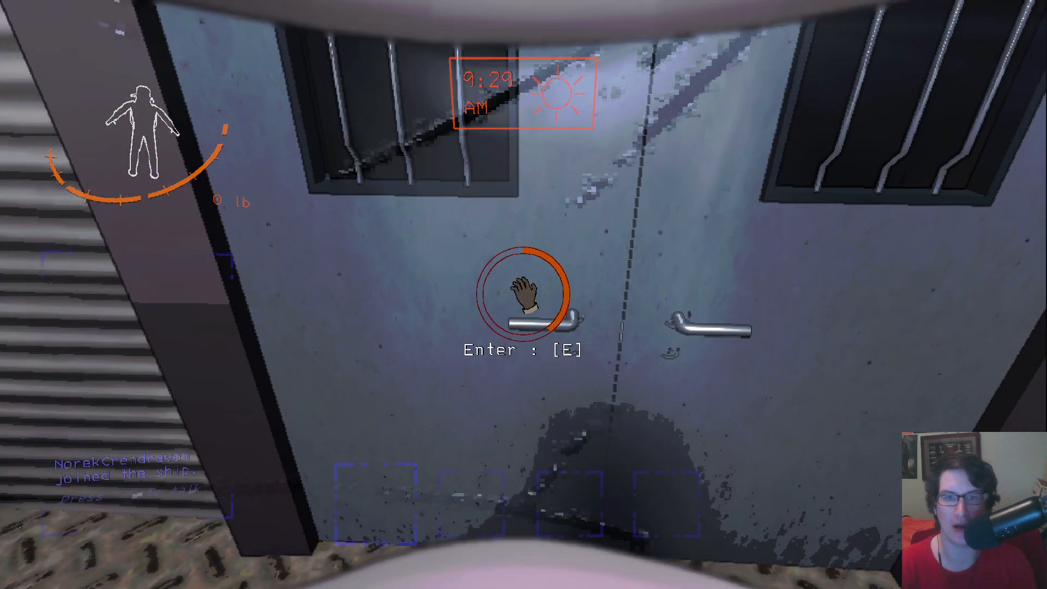
- Enter the facility through its main entrance doors
{"action": "key", "text": "e"}
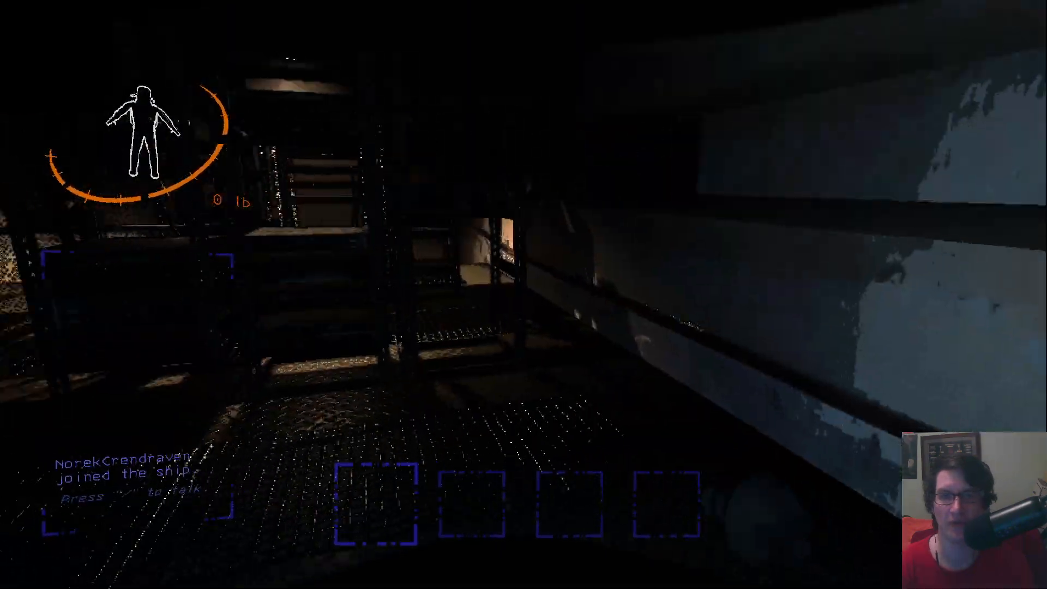
{"action": "mouse_move", "coordinate": [523, 294]}
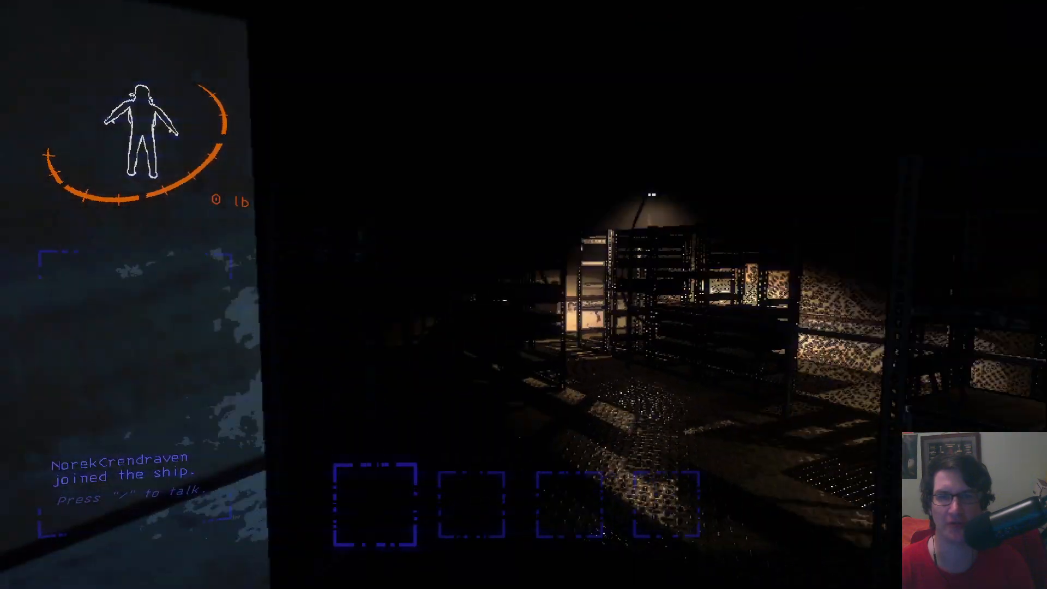
{"action": "mouse_move", "coordinate": [523, 295]}
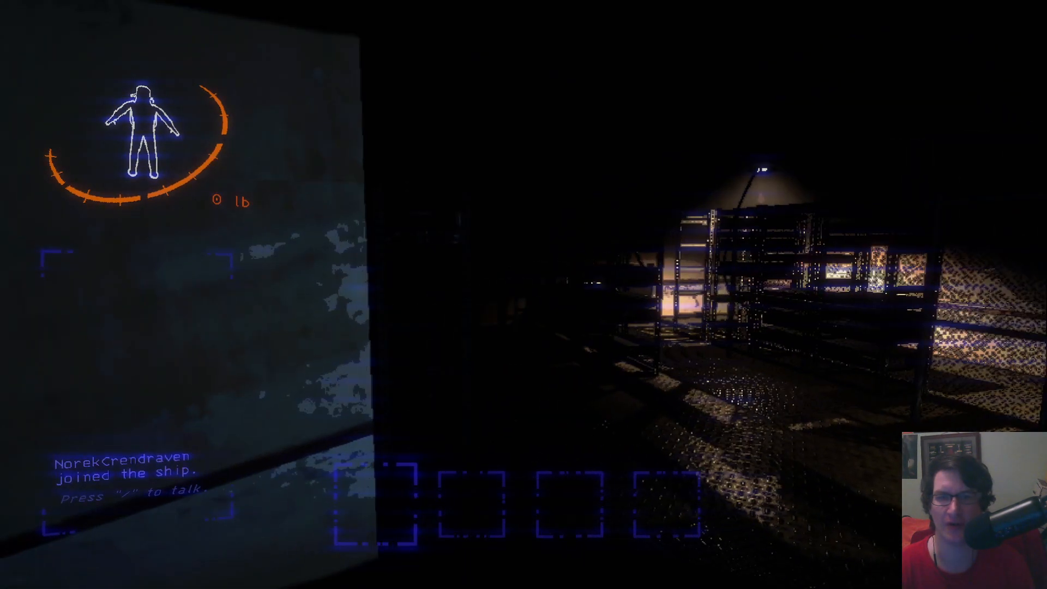
{"action": "mouse_move", "coordinate": [523, 294]}
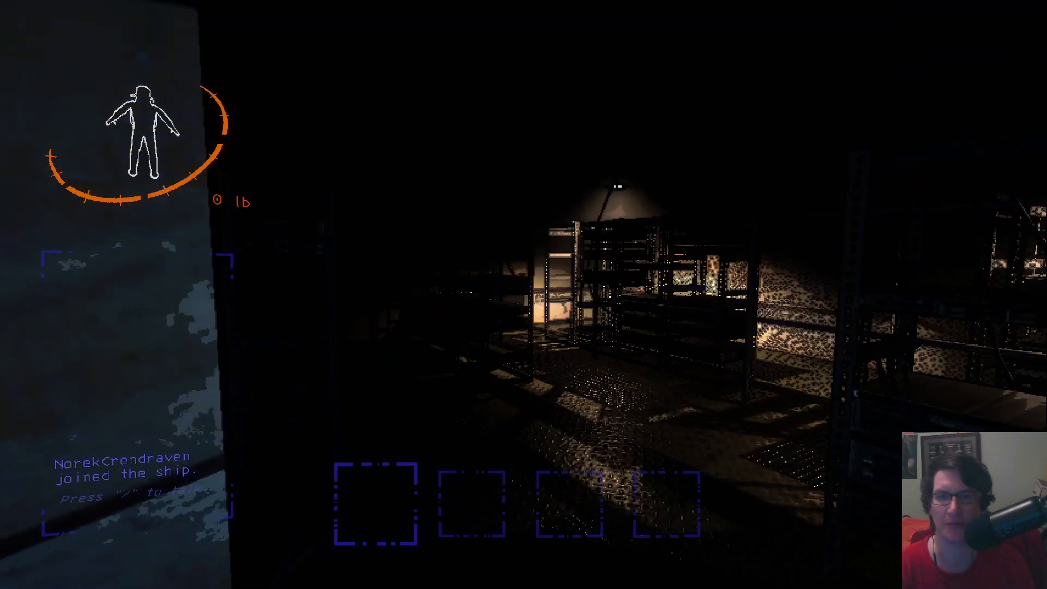
{"action": "mouse_move", "coordinate": [523, 294]}
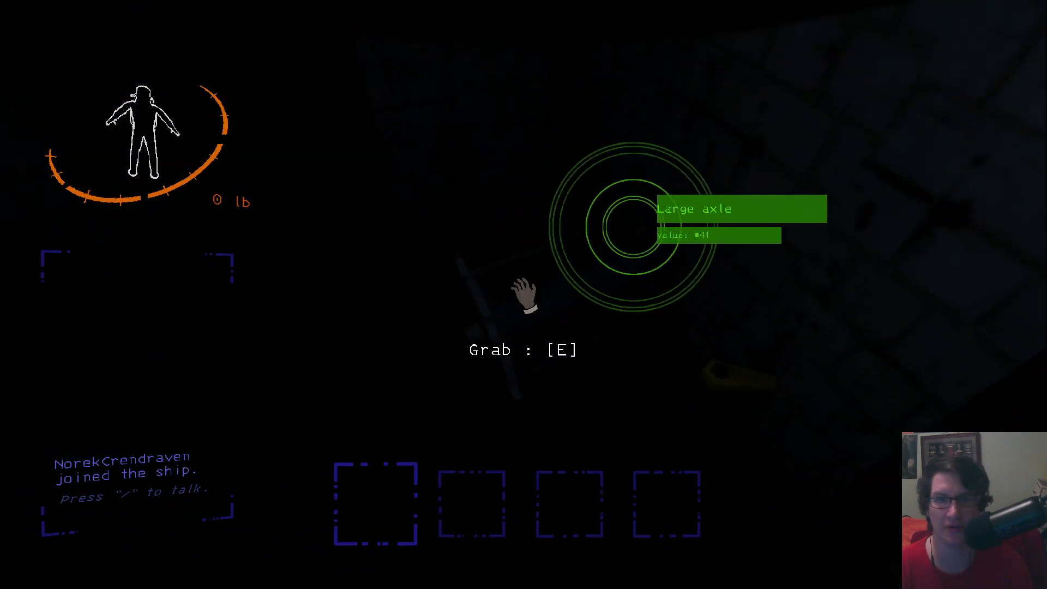
- Pick up the Large axle scrap worth 41 inside the facility
{"action": "key", "text": "e"}
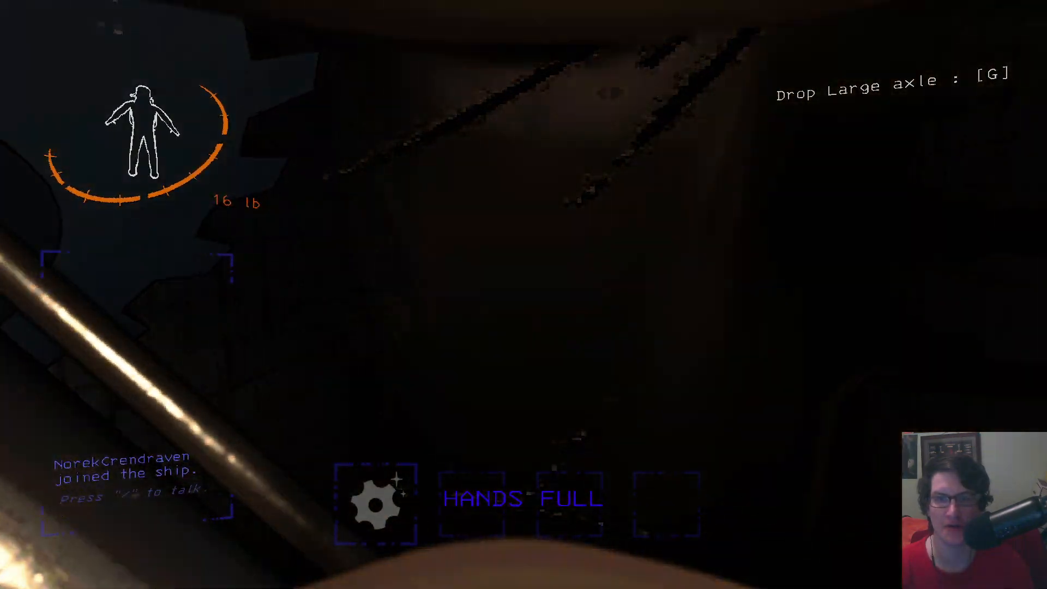
{"action": "mouse_move", "coordinate": [523, 294]}
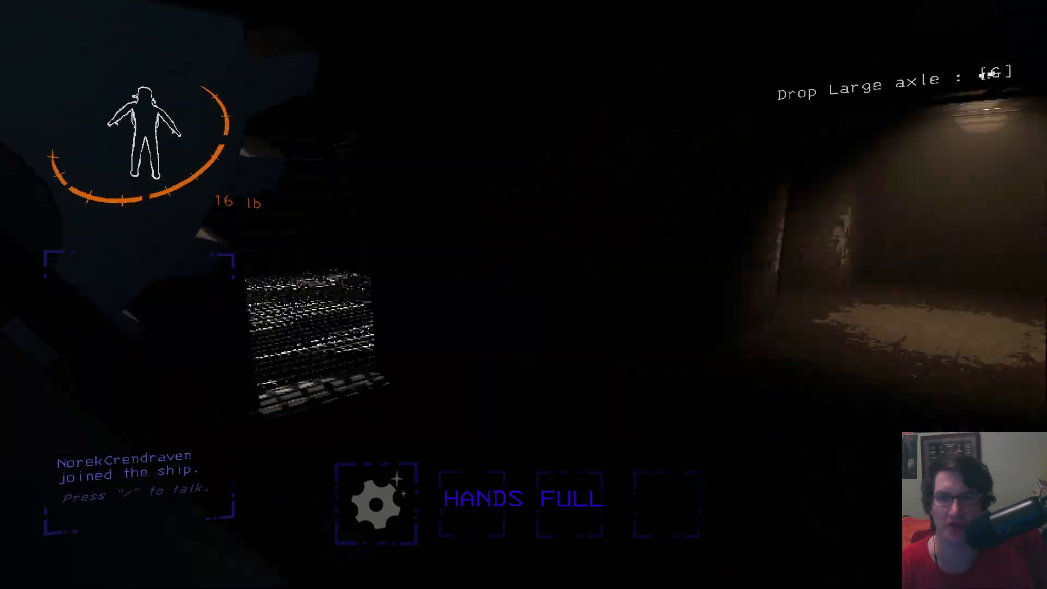
{"action": "mouse_move", "coordinate": [523, 294]}
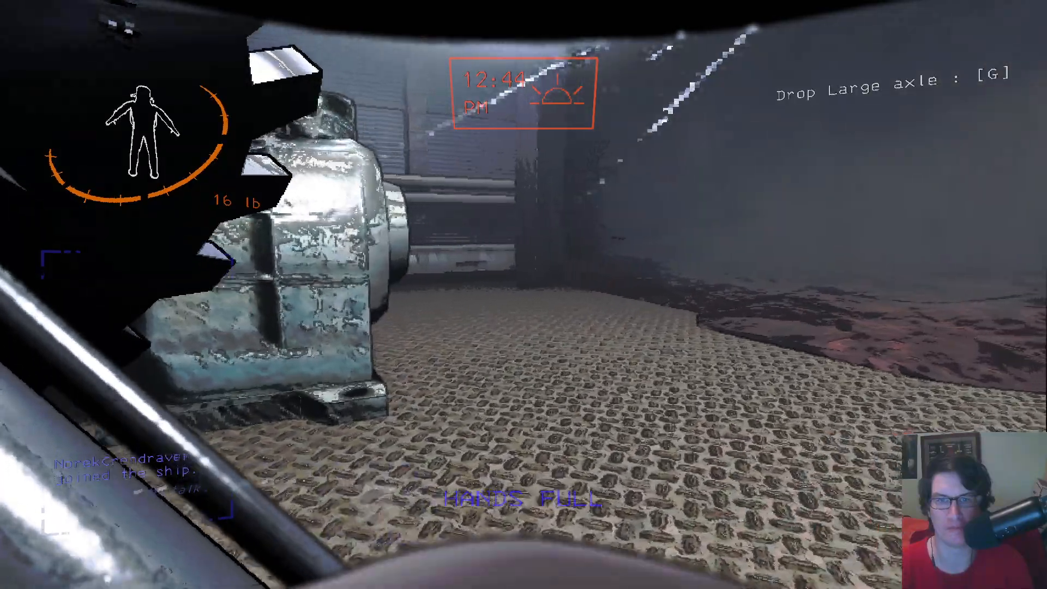
{"action": "mouse_move", "coordinate": [524, 294]}
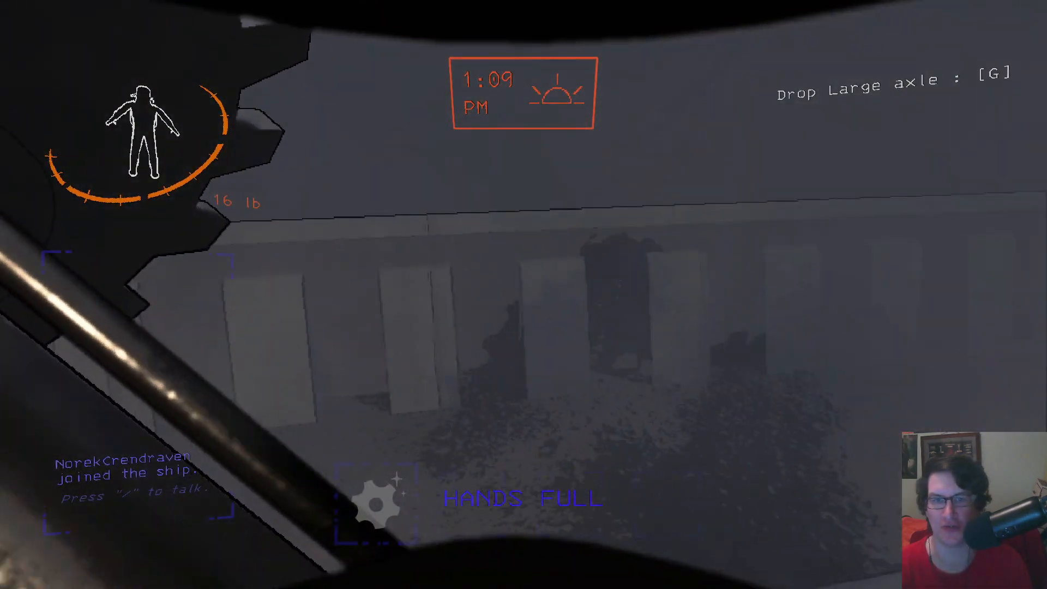
{"action": "mouse_move", "coordinate": [523, 294]}
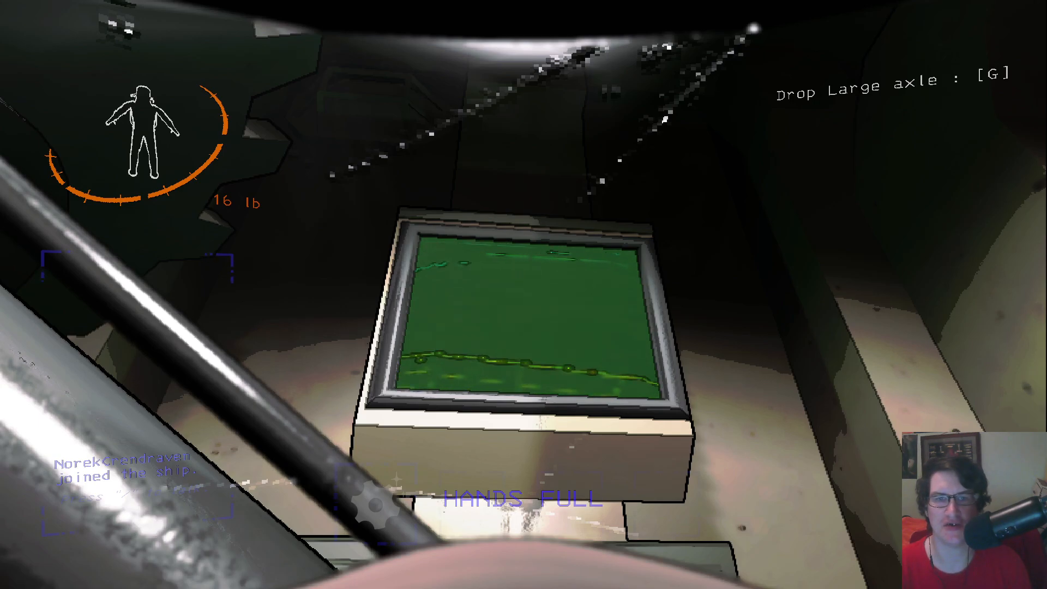
{"action": "mouse_move", "coordinate": [523, 294]}
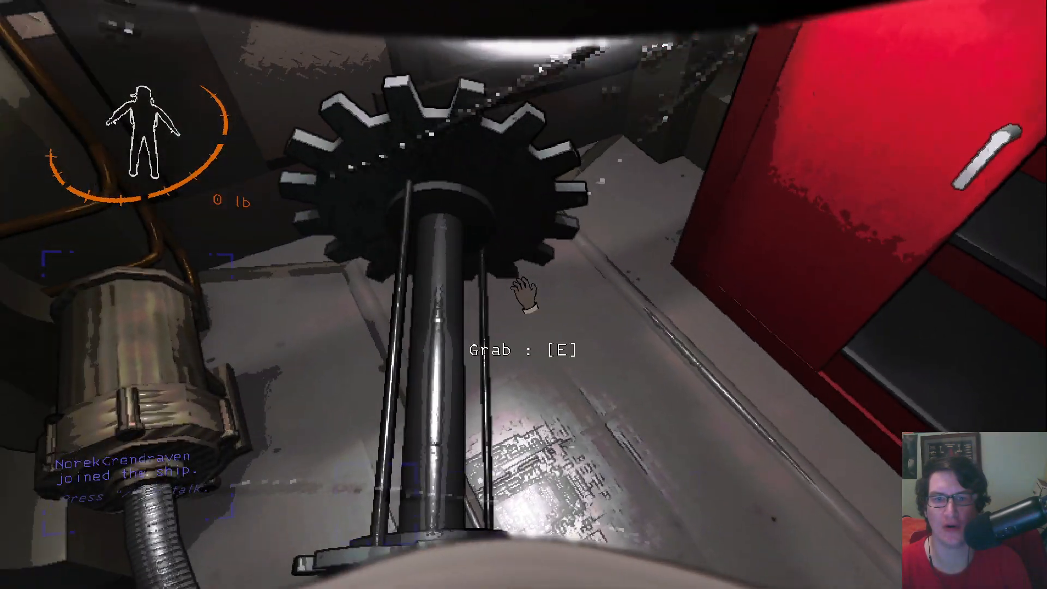
- Set the Large axle down on the ship floor and toggle the cabin lights off and back on
{"action": "key", "text": "e"}
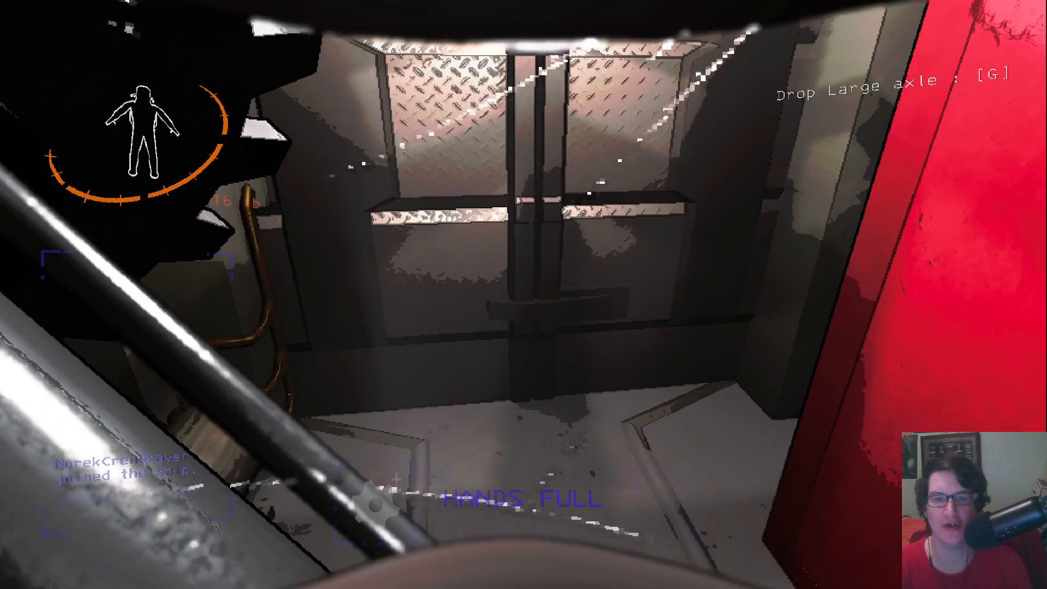
{"action": "key", "text": "g"}
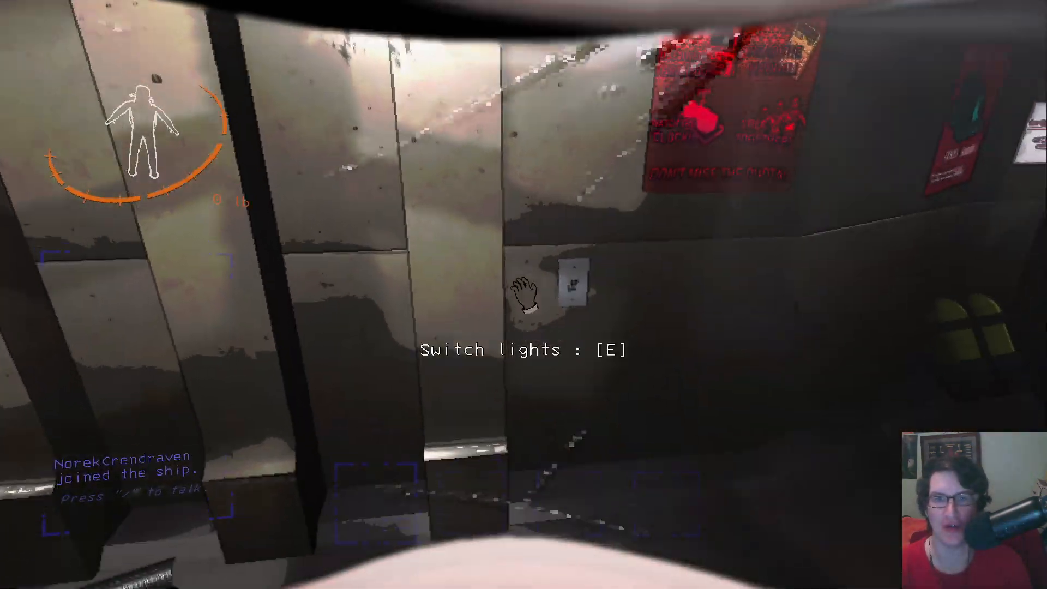
{"action": "key", "text": "e"}
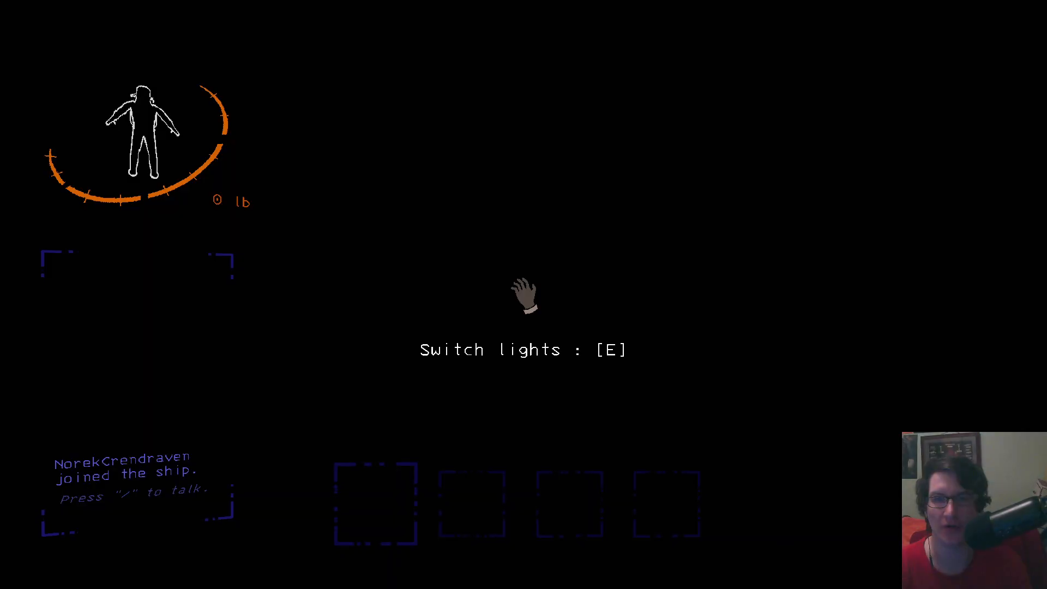
{"action": "key", "text": "e"}
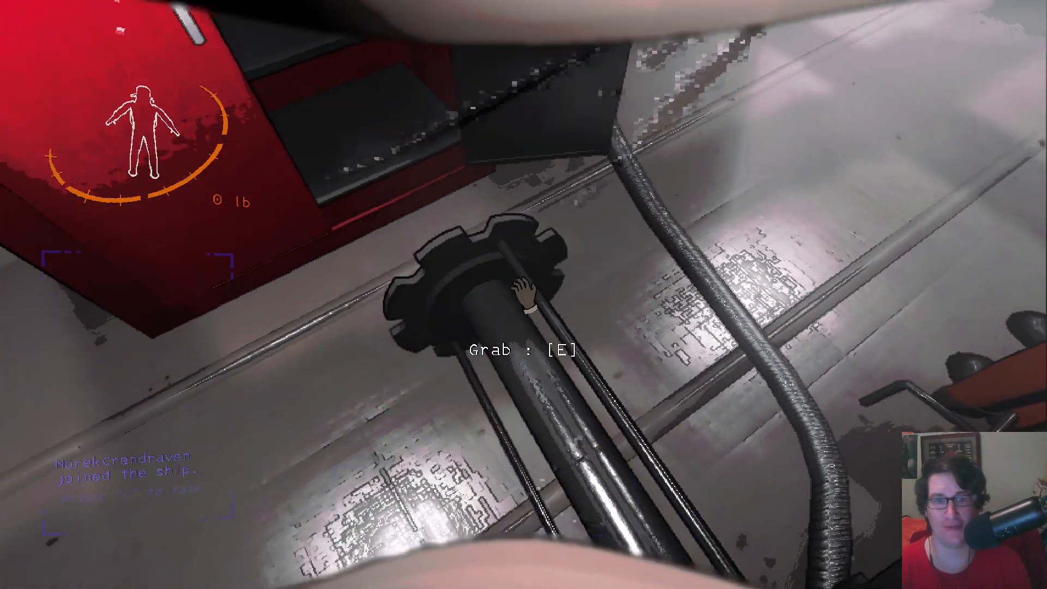
- Pick the Large axle back up to carry it through the ship
{"action": "key", "text": "e"}
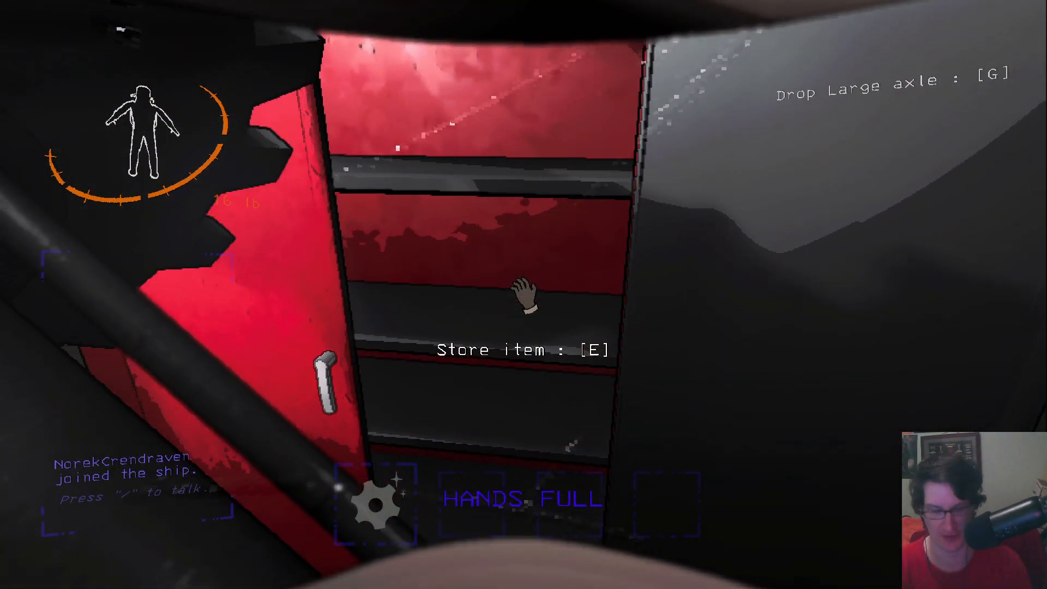
{"action": "mouse_move", "coordinate": [523, 294]}
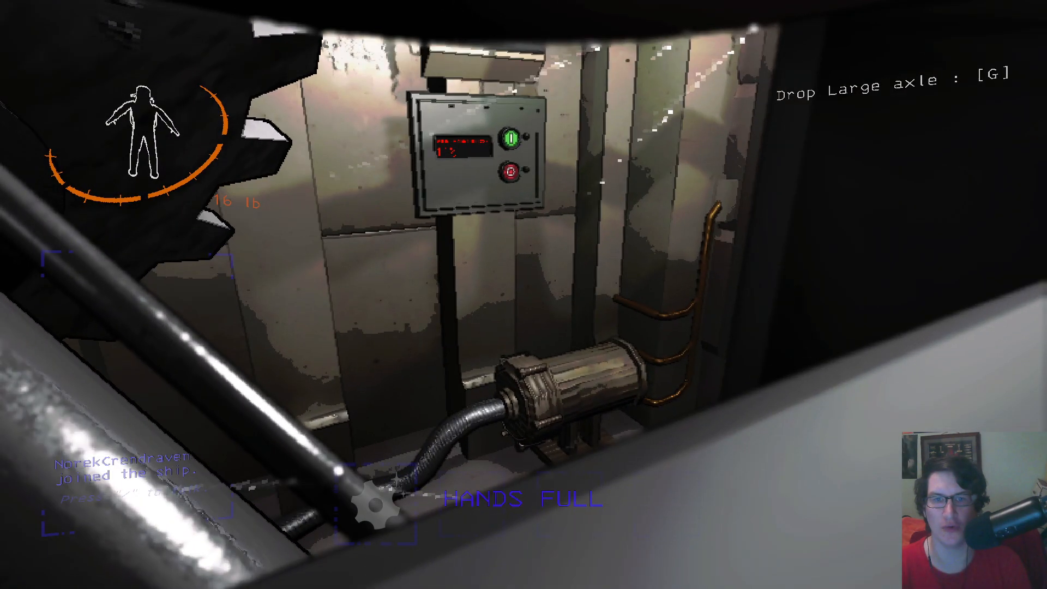
{"action": "mouse_move", "coordinate": [524, 294]}
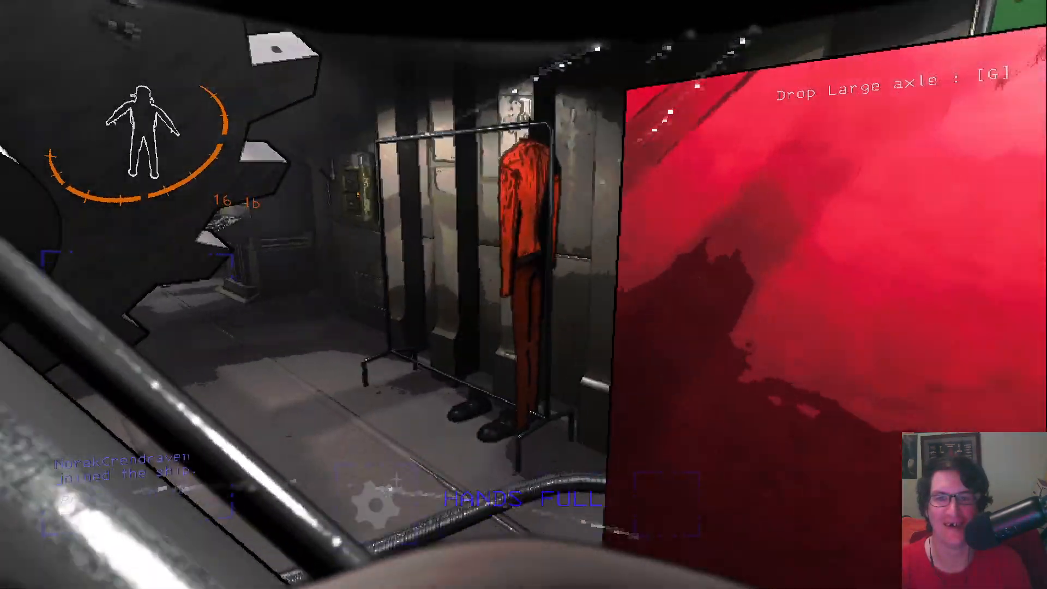
{"action": "mouse_move", "coordinate": [523, 294]}
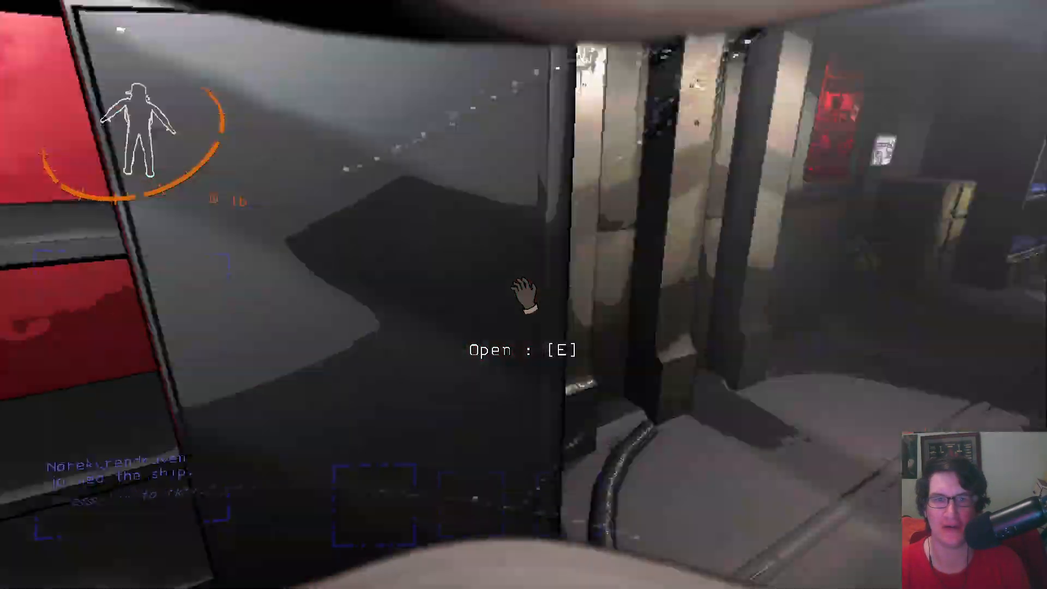
- Pick up the clipboard manual from the monitor desk and read its scrap-selling page
{"action": "key", "text": "e"}
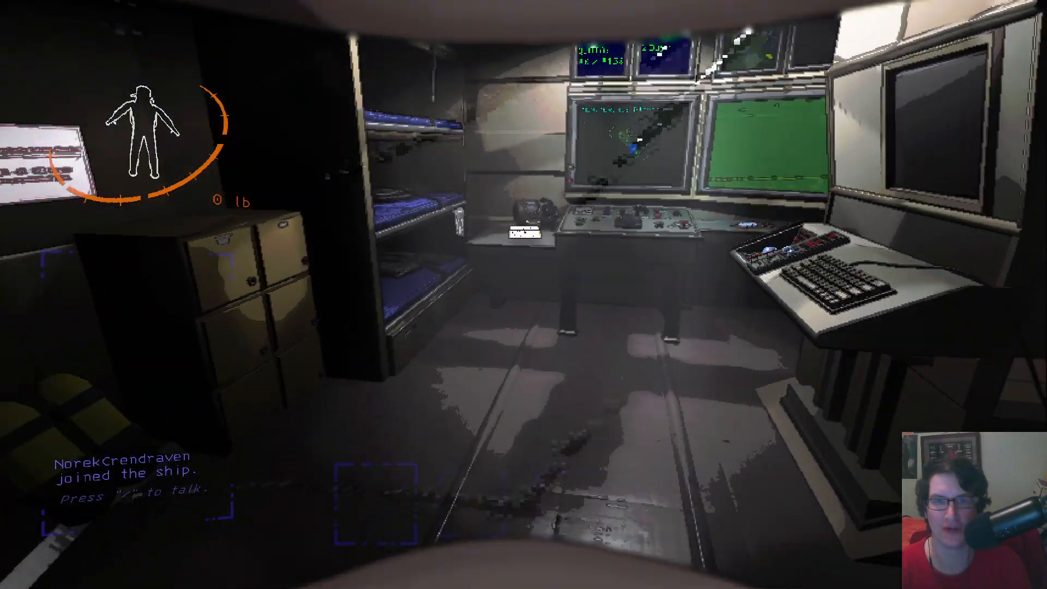
{"action": "mouse_move", "coordinate": [523, 294]}
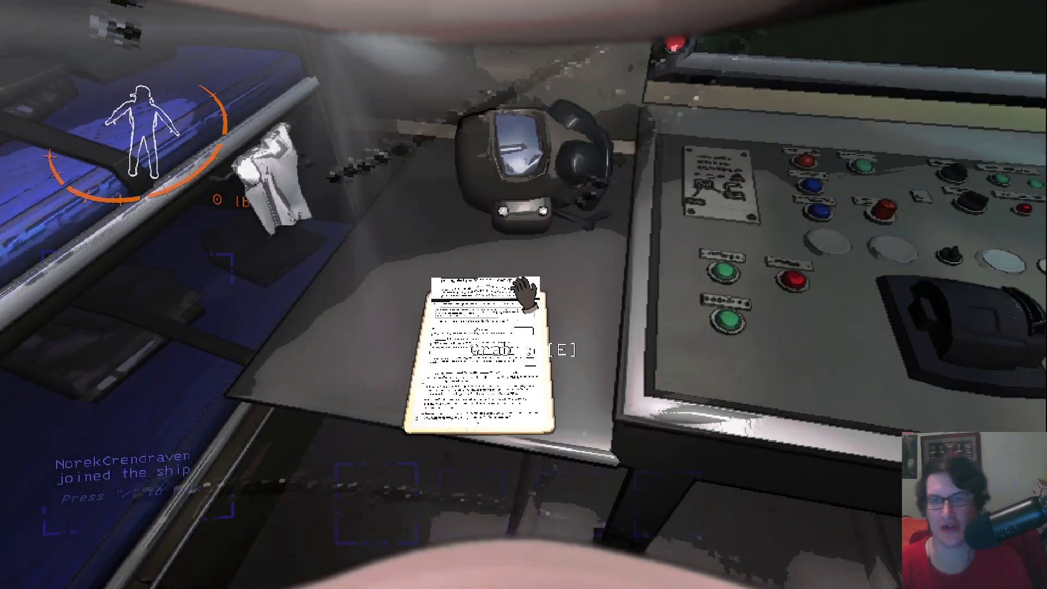
{"action": "key", "text": "e"}
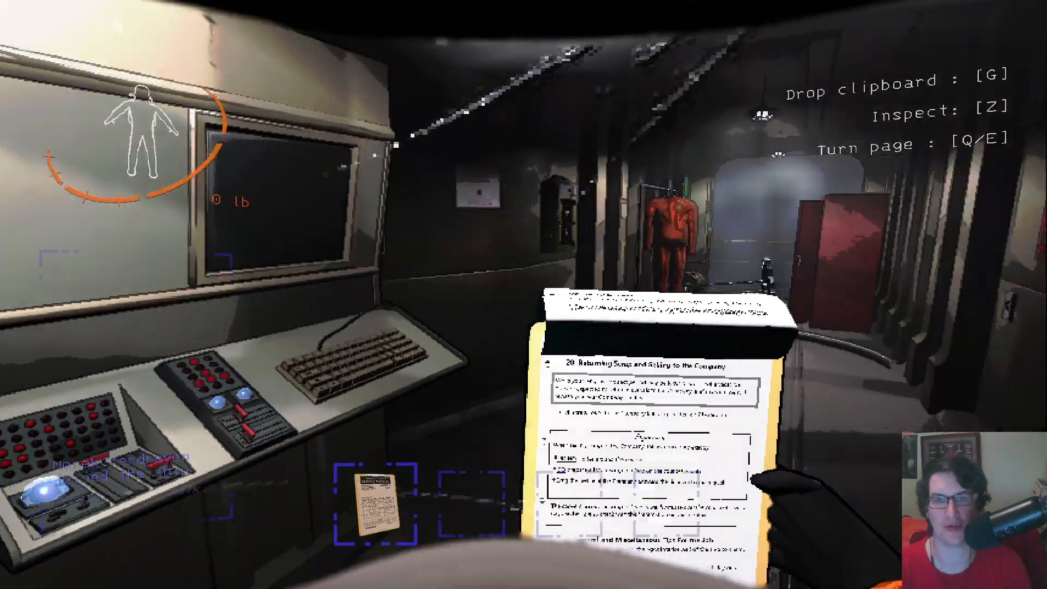
{"action": "key", "text": "z"}
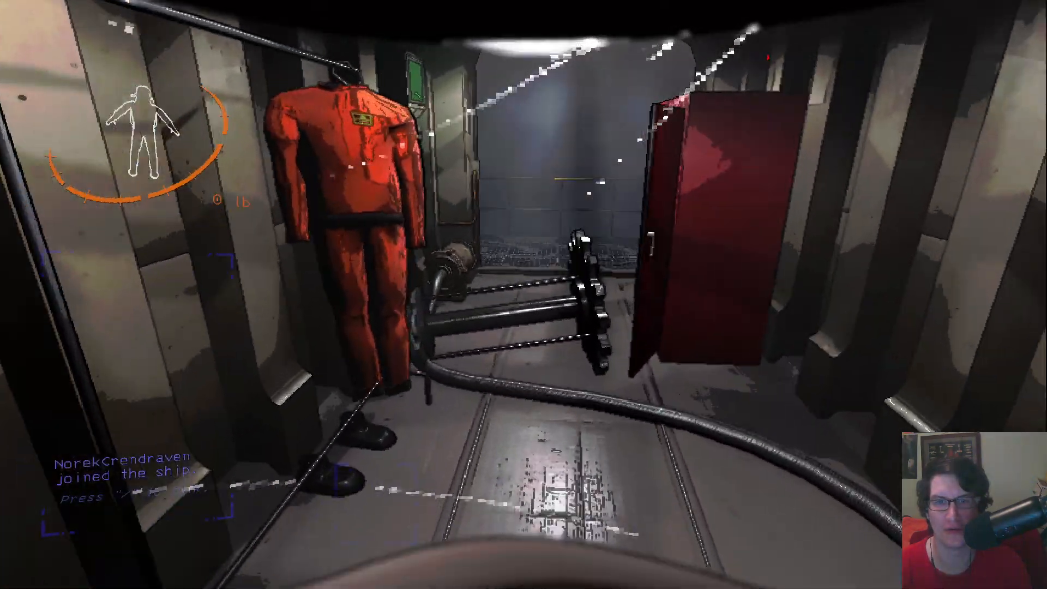
{"action": "mouse_move", "coordinate": [523, 294]}
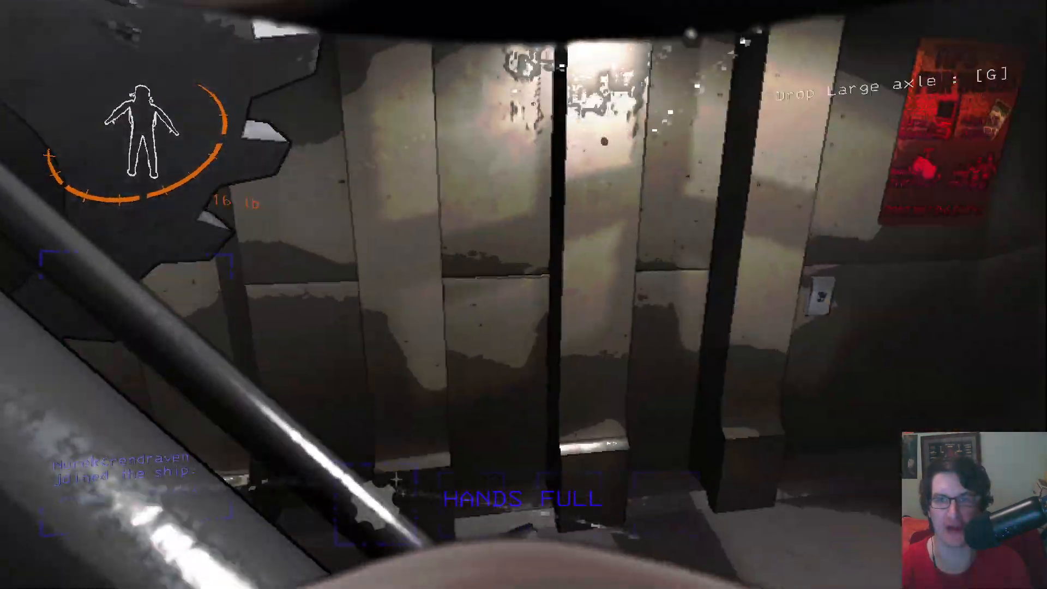
{"action": "mouse_move", "coordinate": [523, 295]}
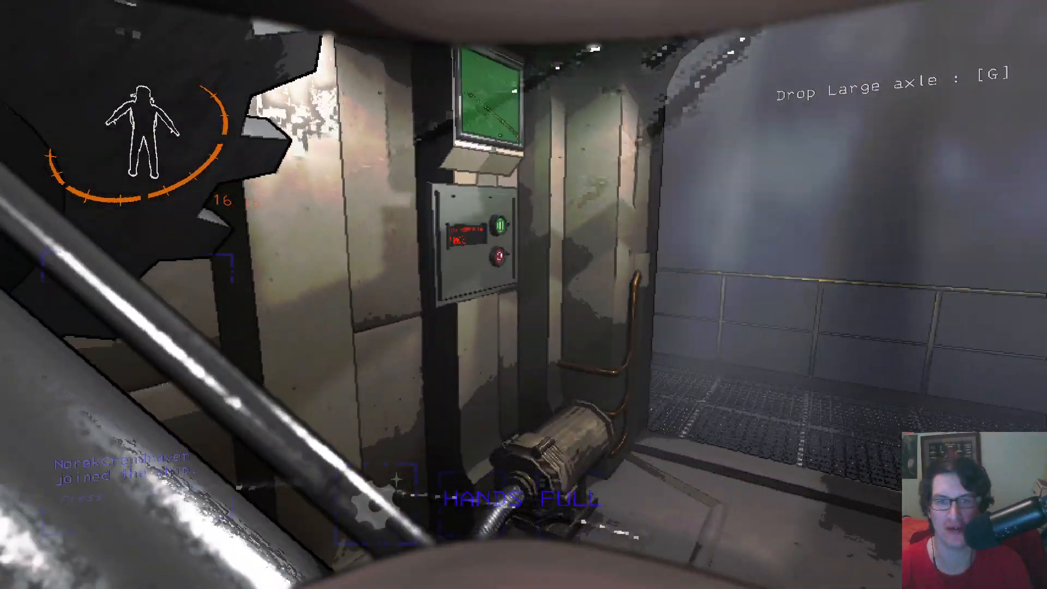
{"action": "mouse_move", "coordinate": [524, 294]}
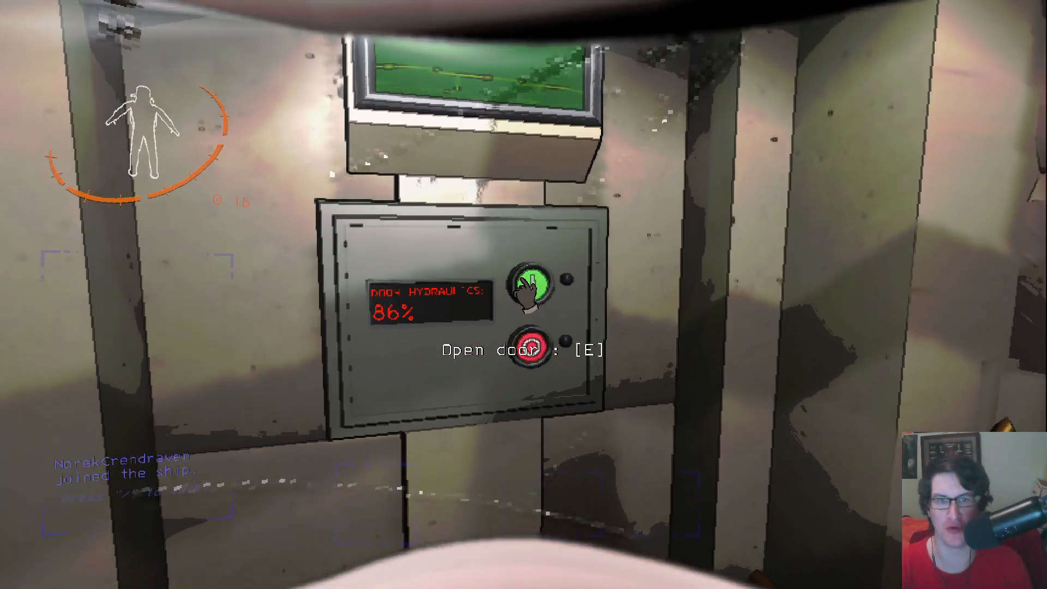
- Open the ship door with the green button and step out onto the catwalk
{"action": "key", "text": "e"}
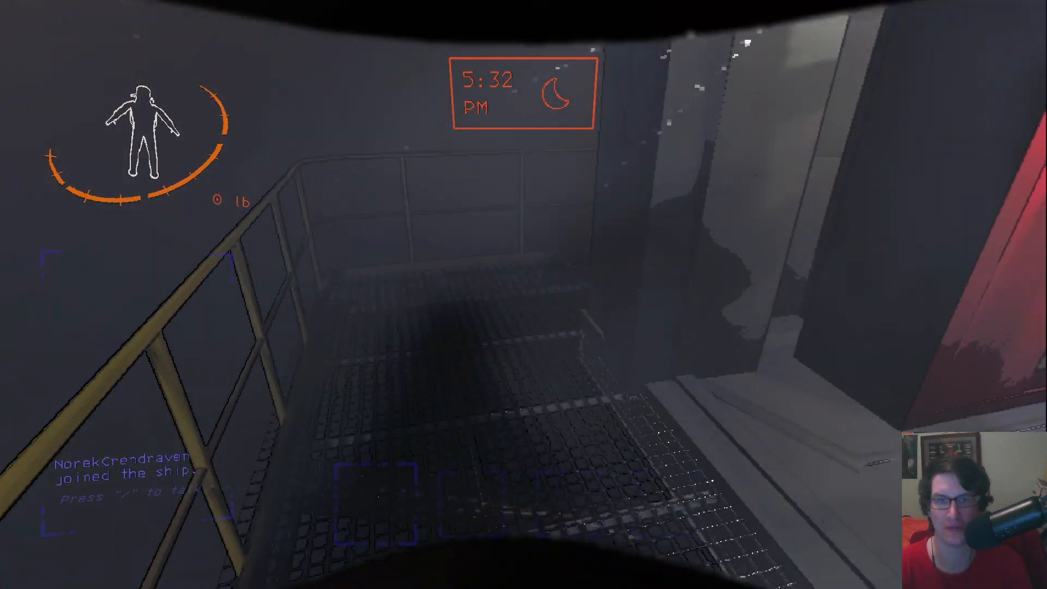
{"action": "mouse_move", "coordinate": [523, 295]}
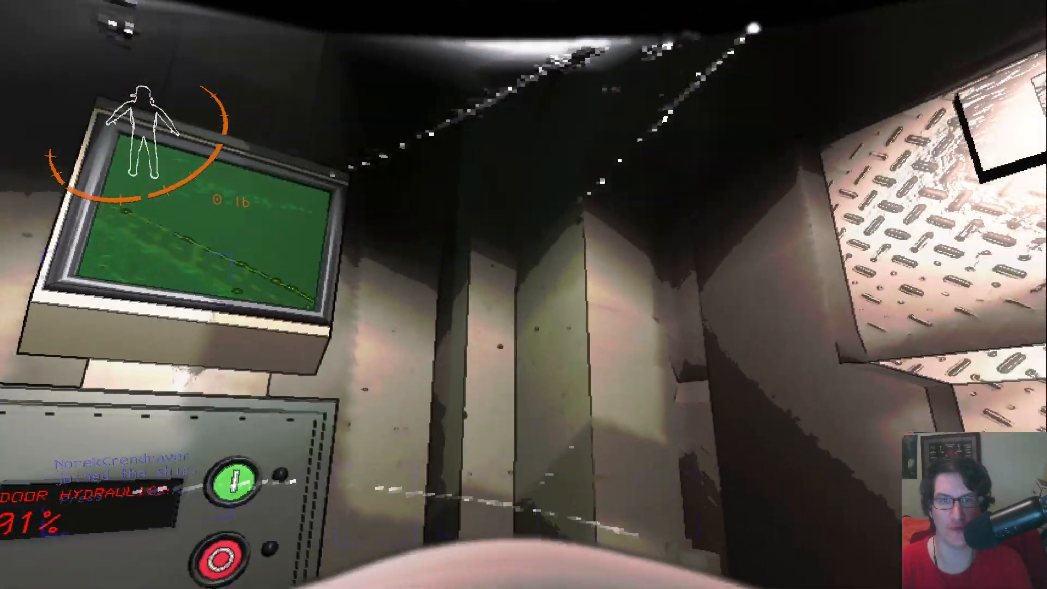
{"action": "mouse_move", "coordinate": [523, 295]}
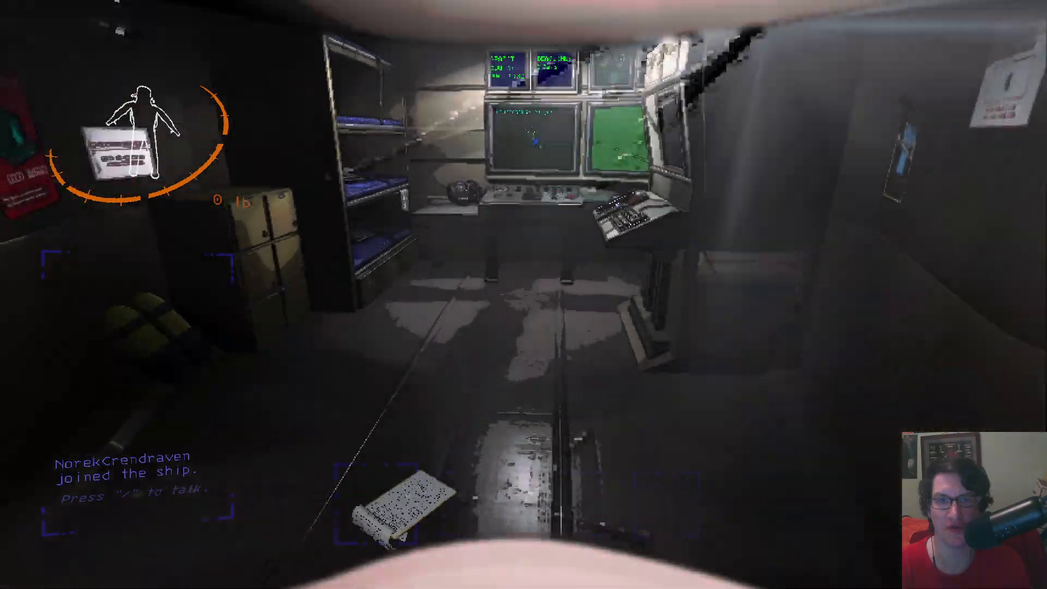
{"action": "mouse_move", "coordinate": [524, 294]}
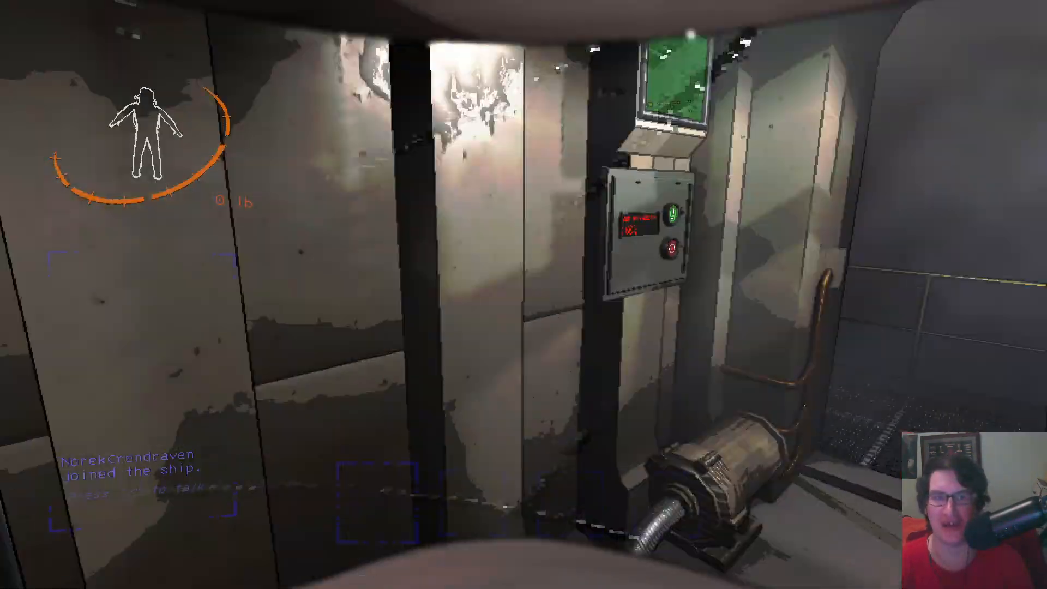
{"action": "mouse_move", "coordinate": [524, 294]}
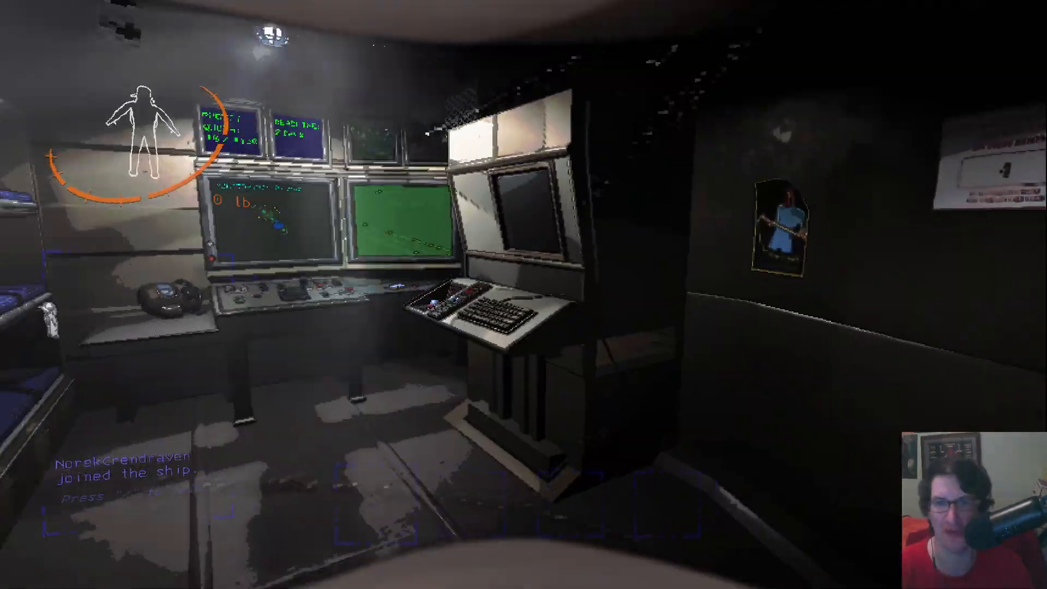
{"action": "mouse_move", "coordinate": [523, 294]}
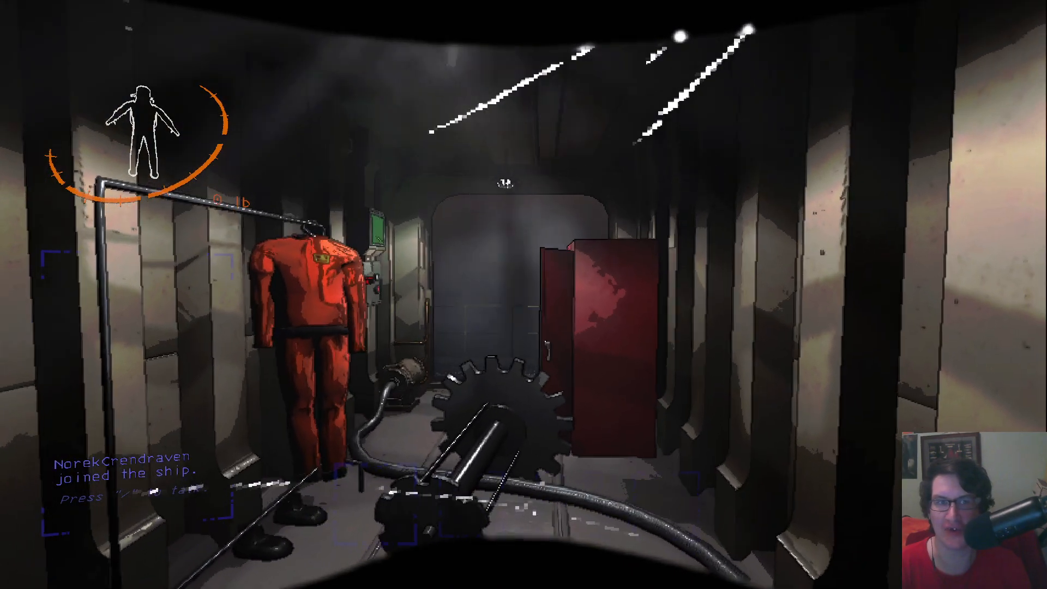